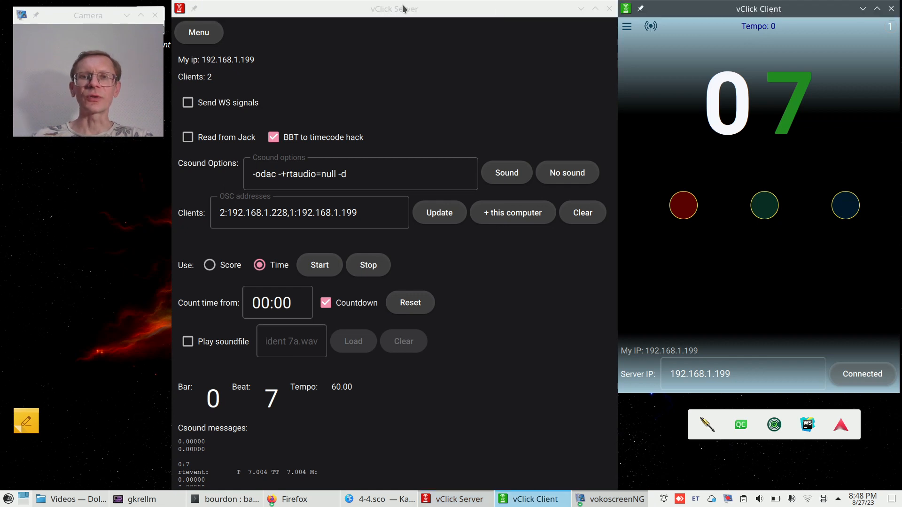
Start the time-mode count so clients count in from -2 and reach beat 8.
click(456, 499)
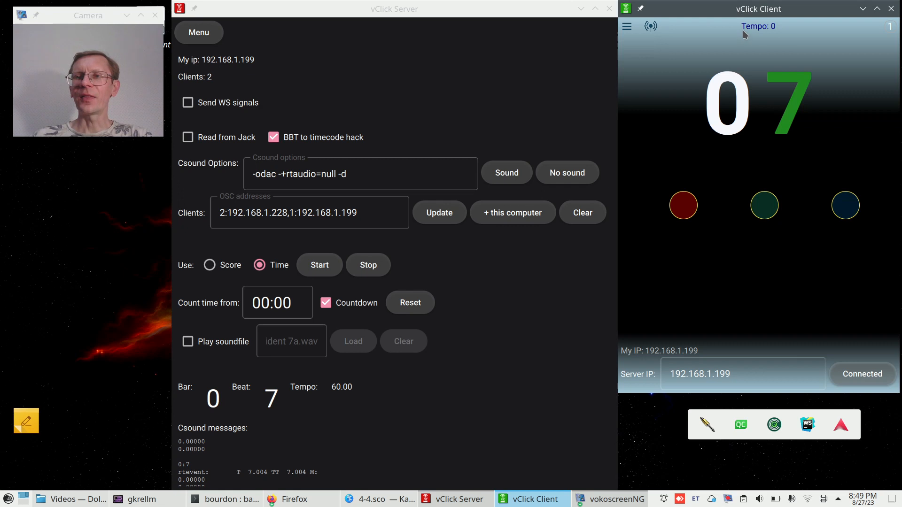
mouse_move(746, 17)
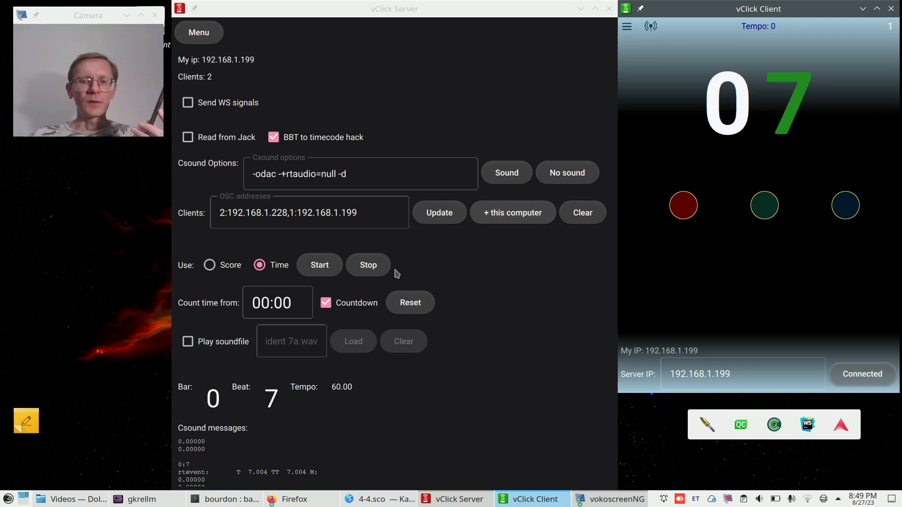
click(319, 264)
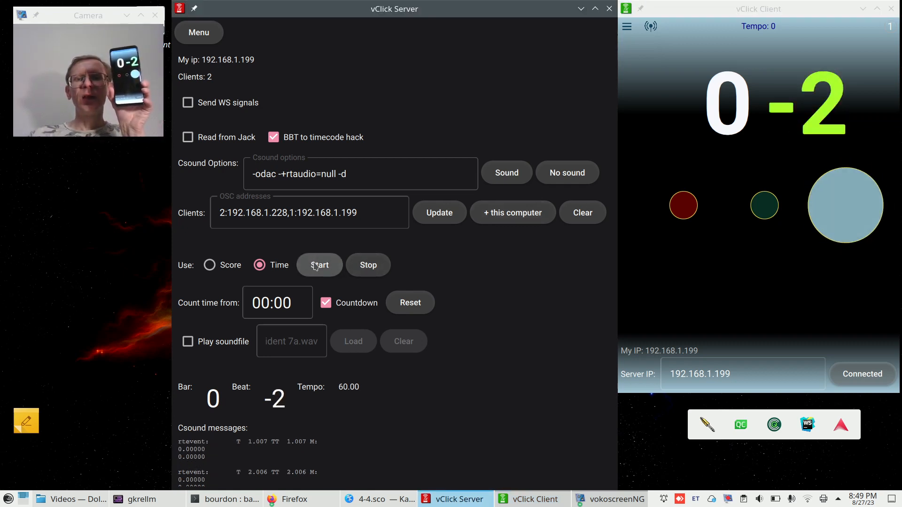
click(320, 265)
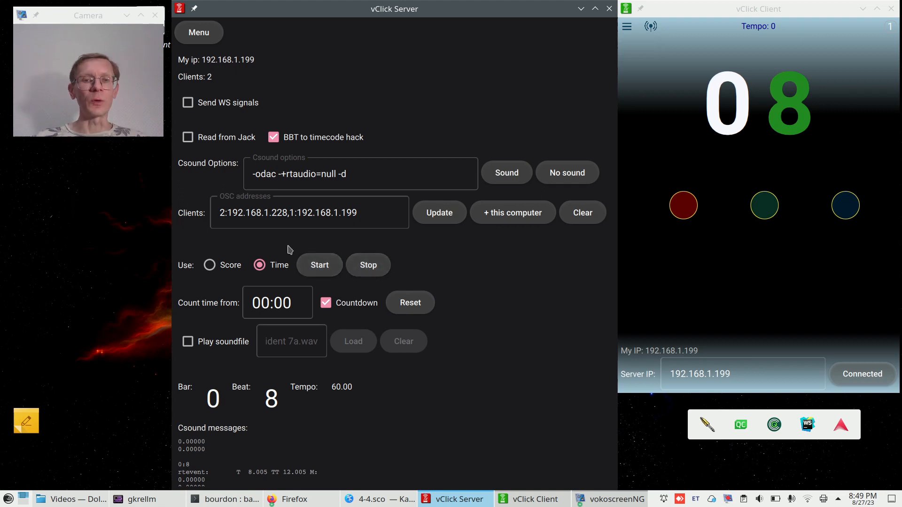
click(277, 302)
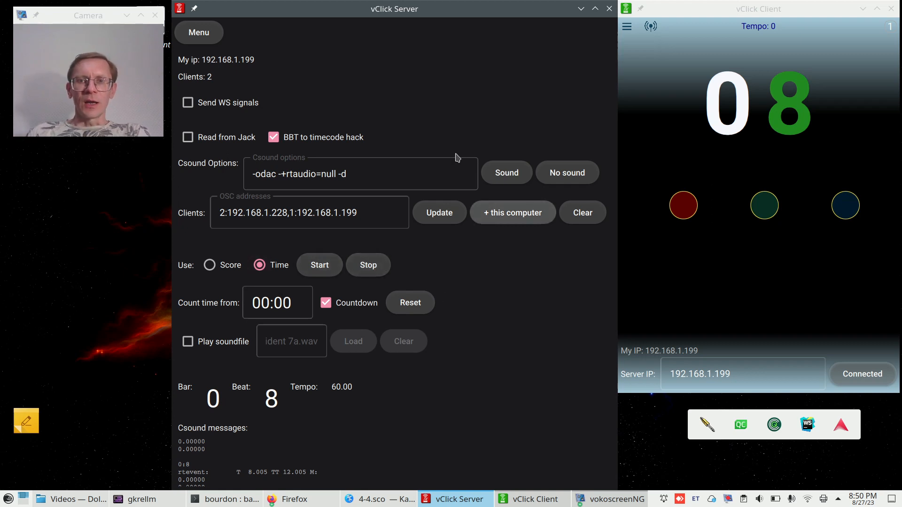
mouse_move(498, 301)
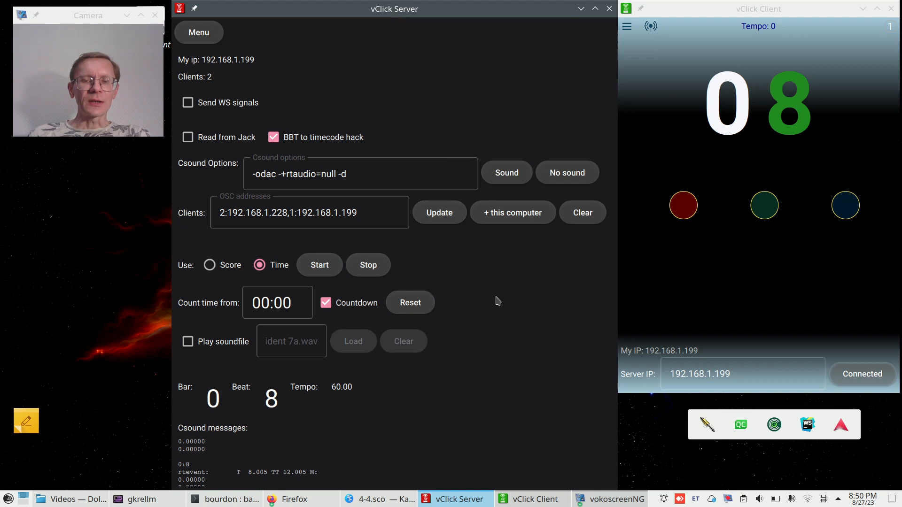
Glance at Score mode, return to Time, and run the countdown to beat 12.
click(210, 265)
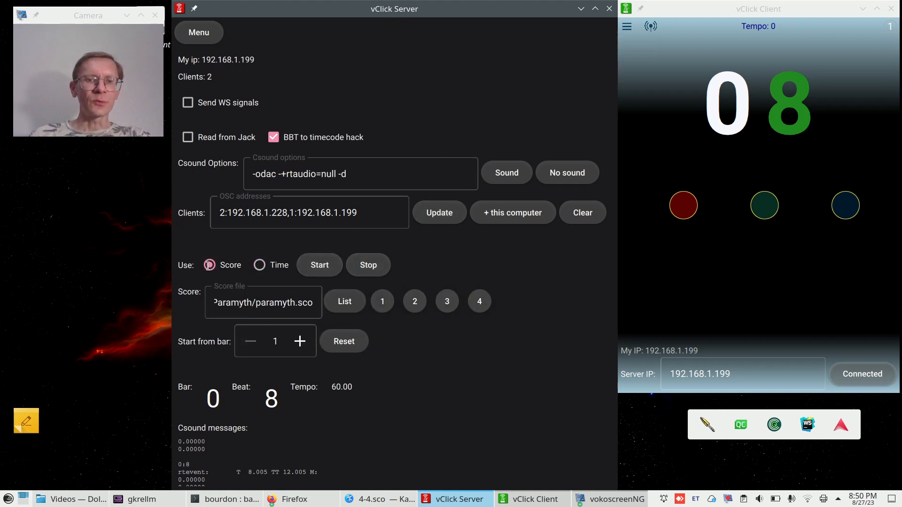
click(259, 265)
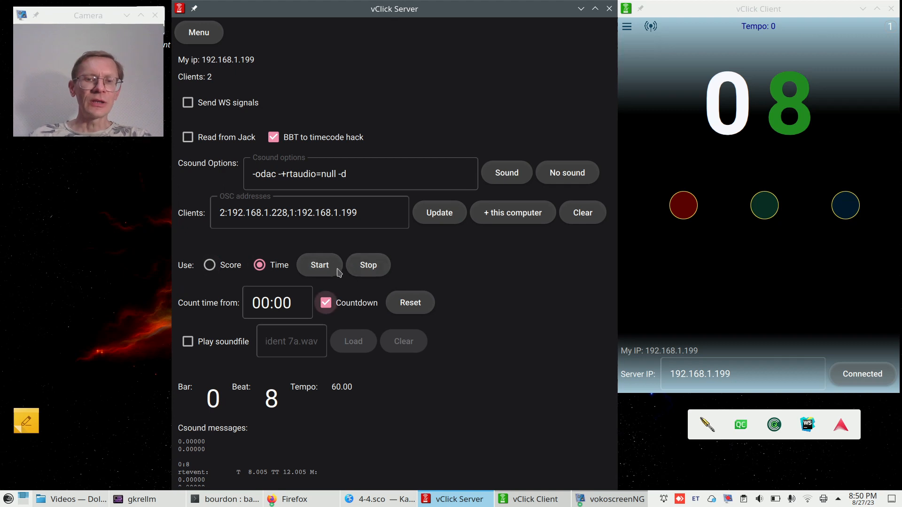
click(319, 265)
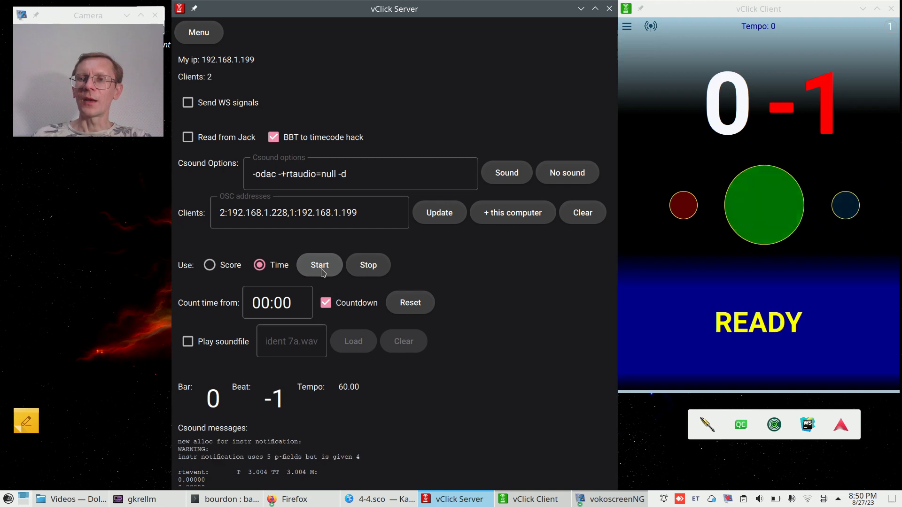
click(320, 265)
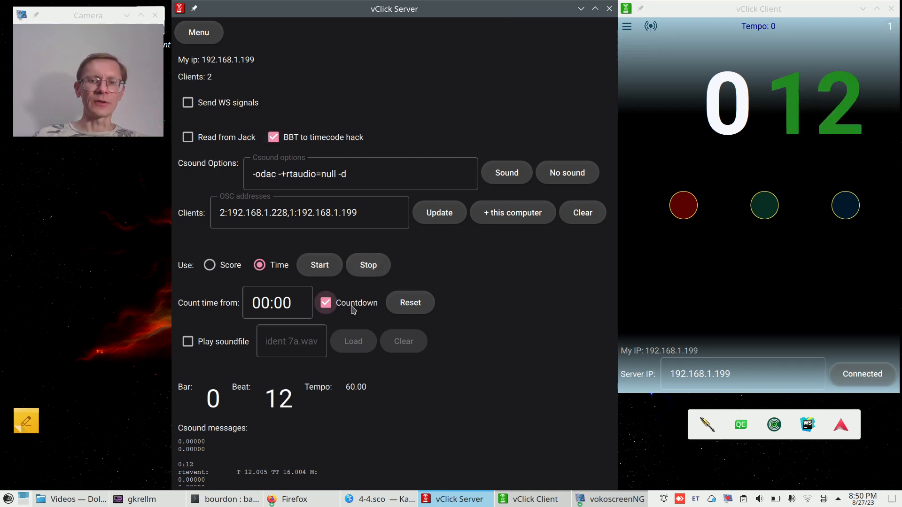
Set 'Count time from' to 04:33 and start the count so clients reach 4:37.
click(277, 302)
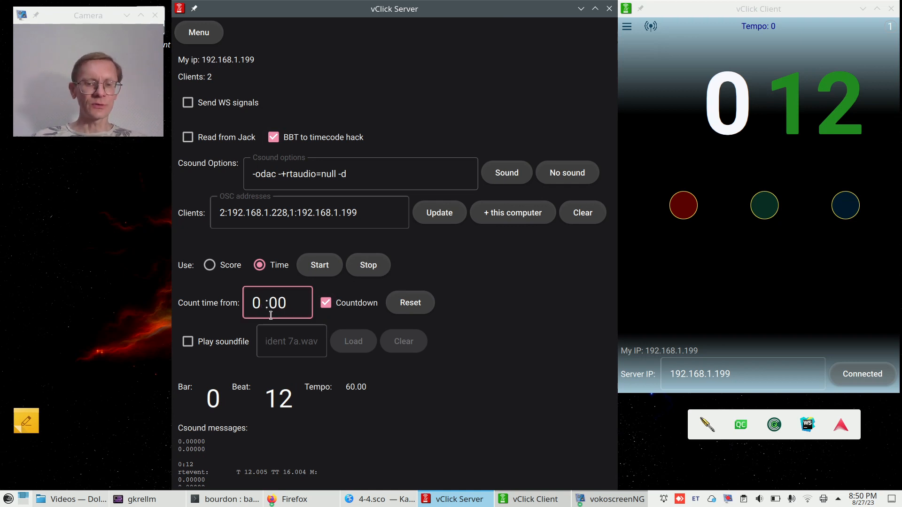
text(0420)
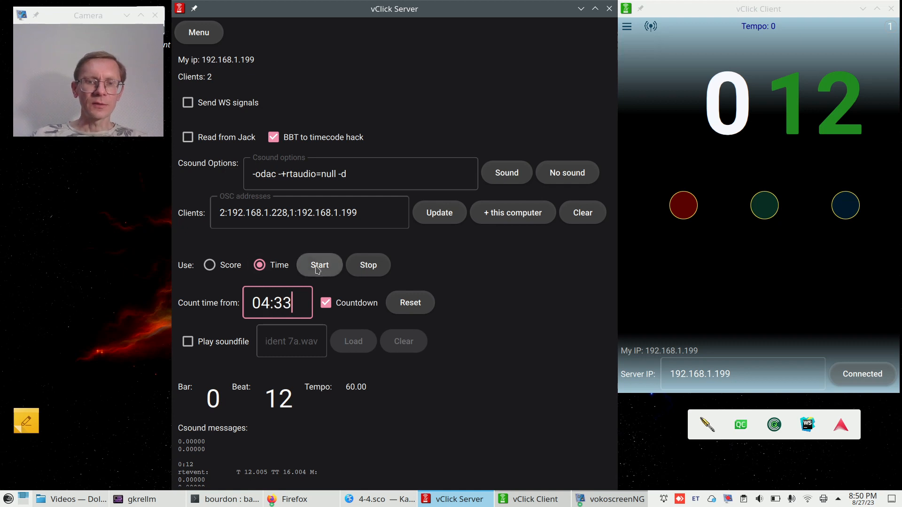
click(319, 265)
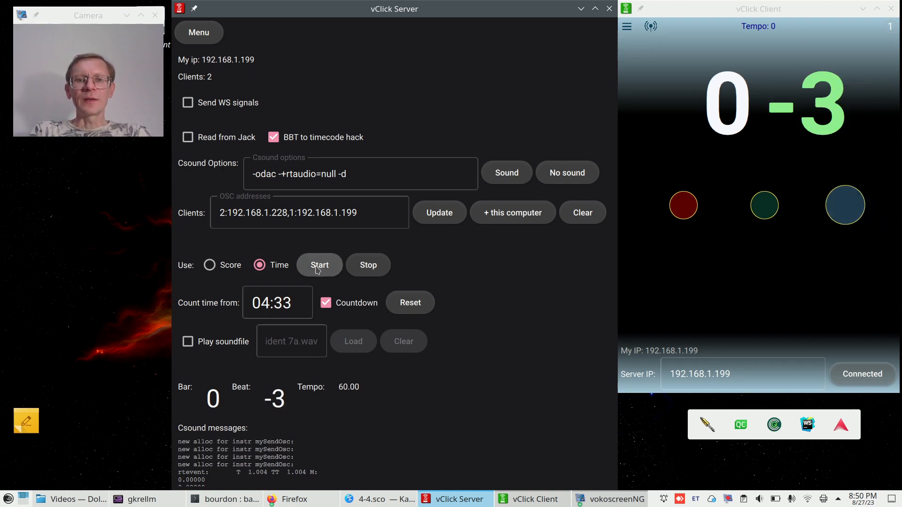
click(319, 265)
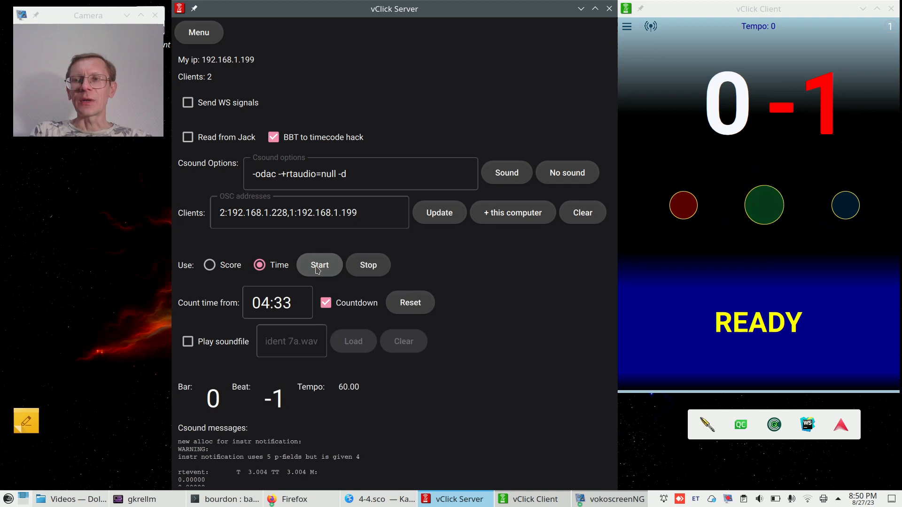
click(319, 264)
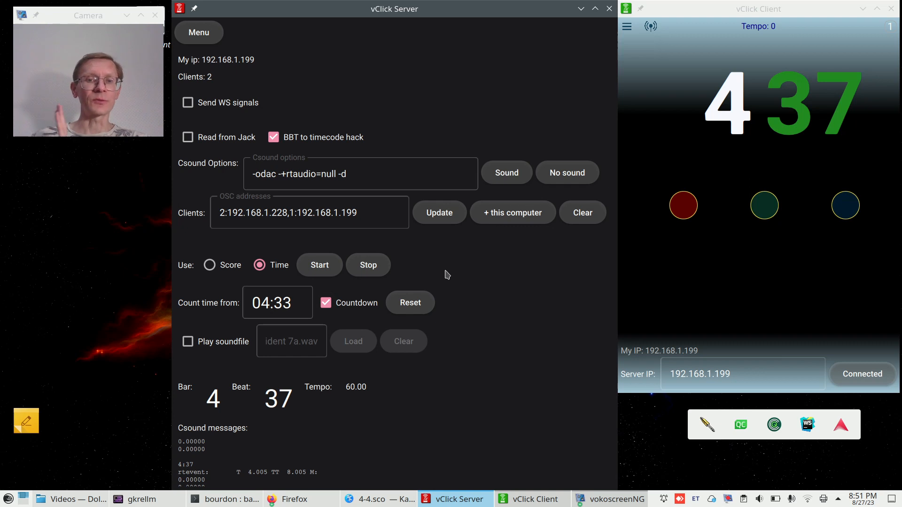
Reset start time to 00:00, enable ident 7a.wav playback, and disable the BBT timecode hack.
click(278, 302)
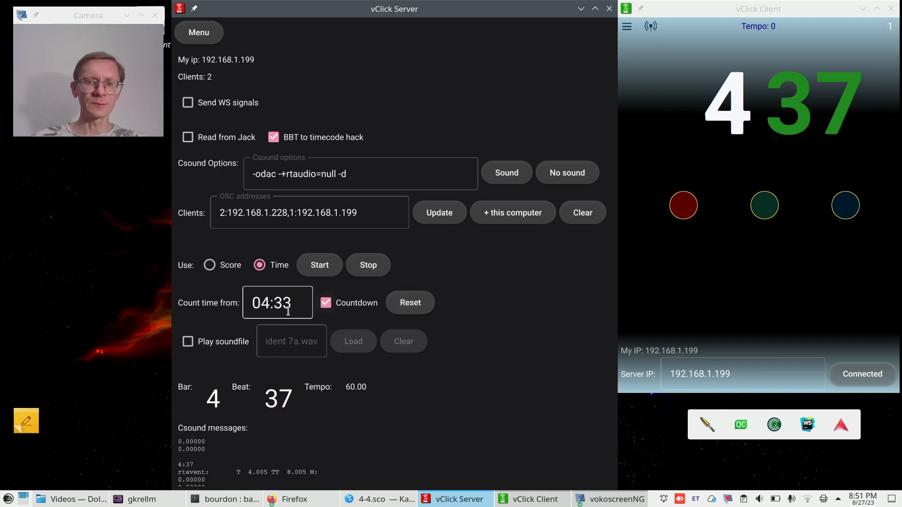
click(410, 303)
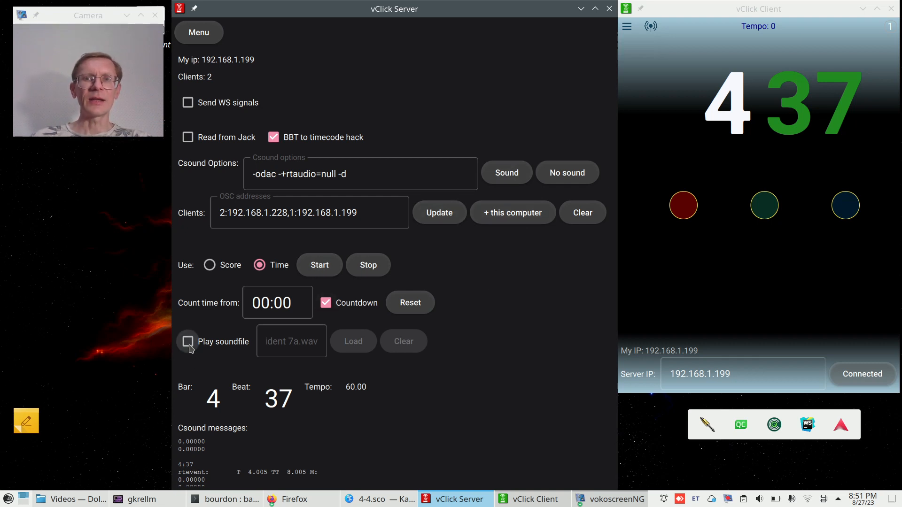
click(186, 341)
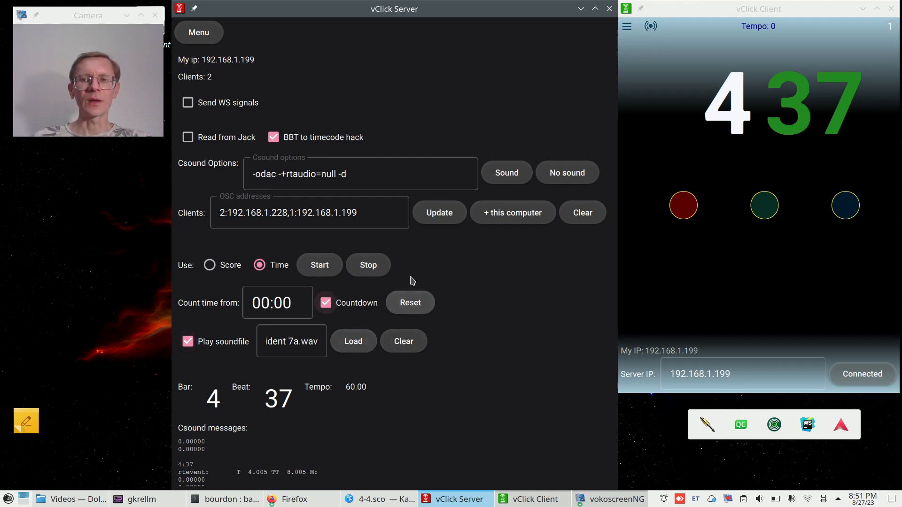
click(291, 341)
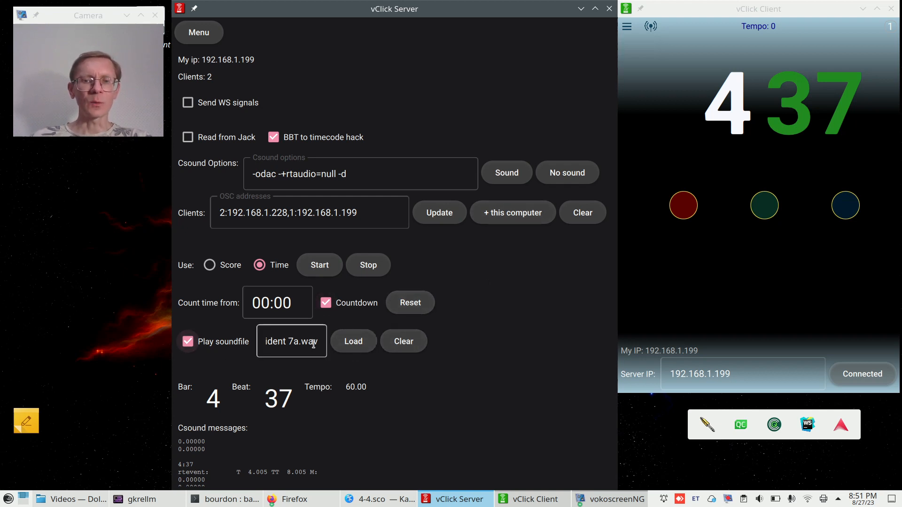
click(188, 341)
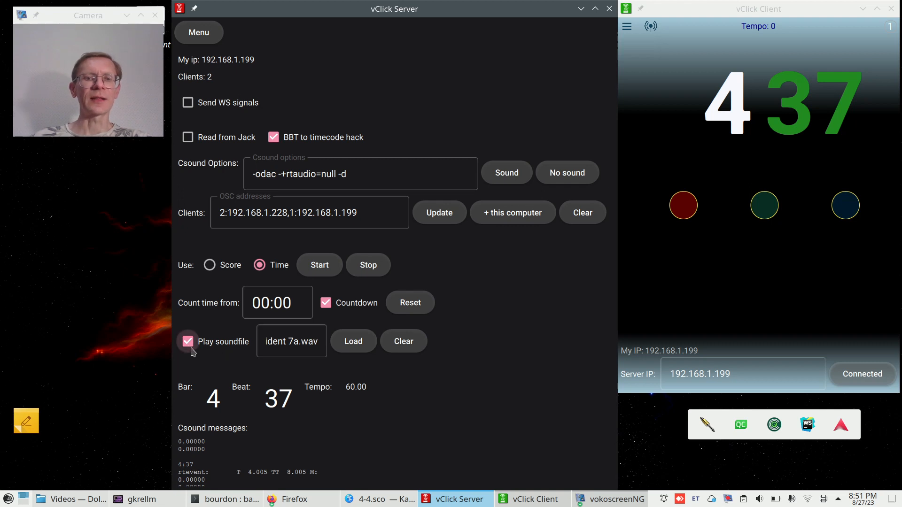
click(353, 341)
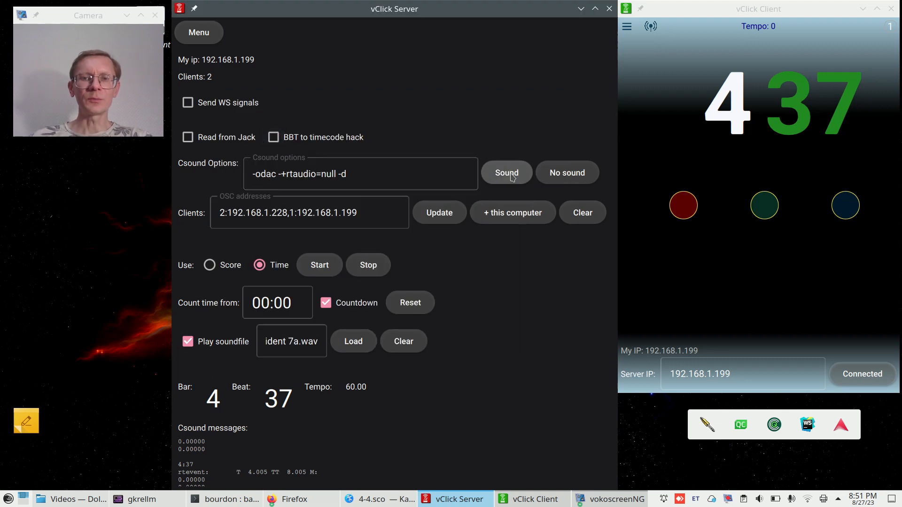
Enable sound output, lower the volume to about half, and start the time count.
click(505, 173)
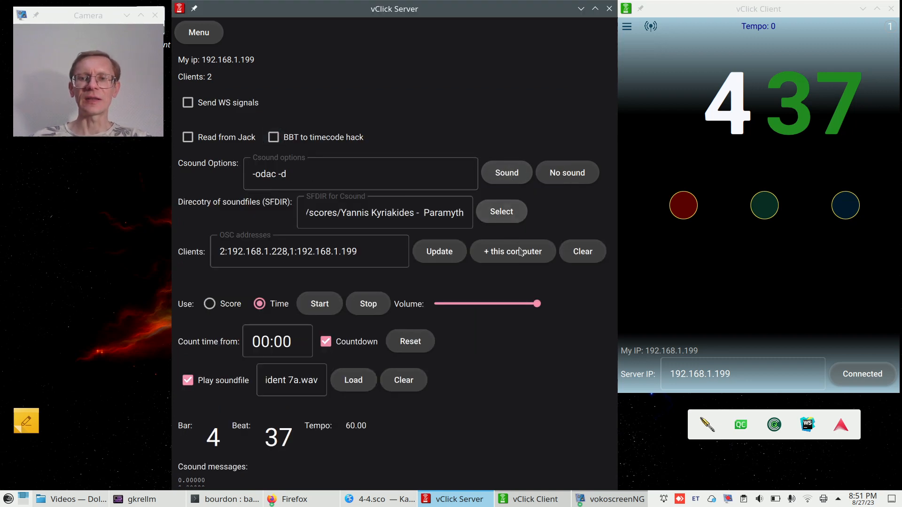
drag(537, 304, 498, 304)
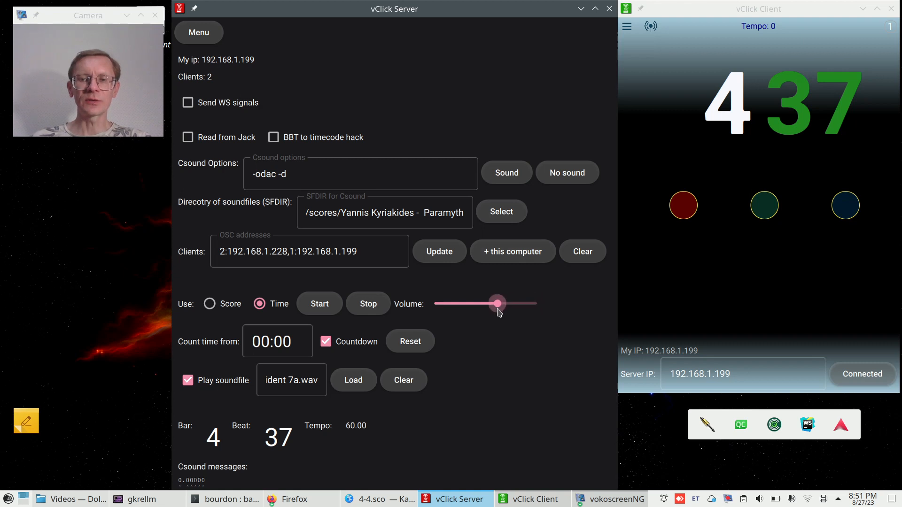
drag(497, 303, 482, 303)
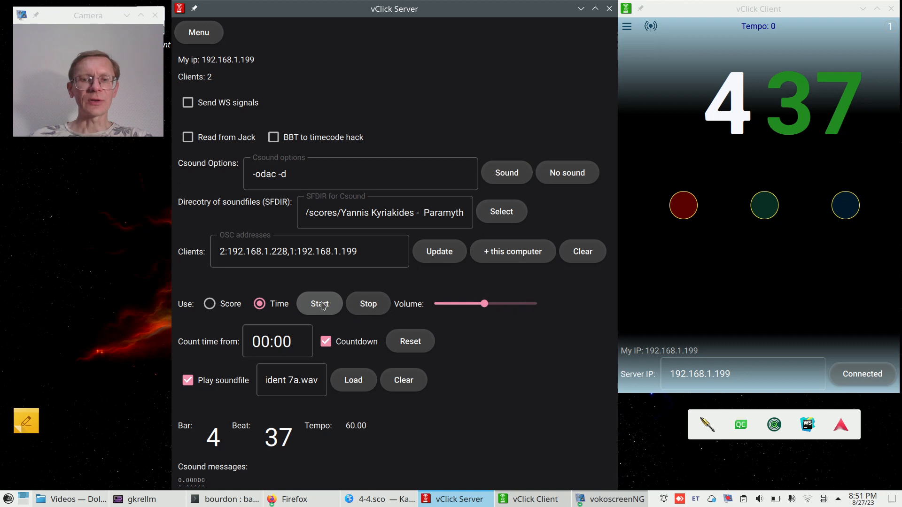
click(319, 303)
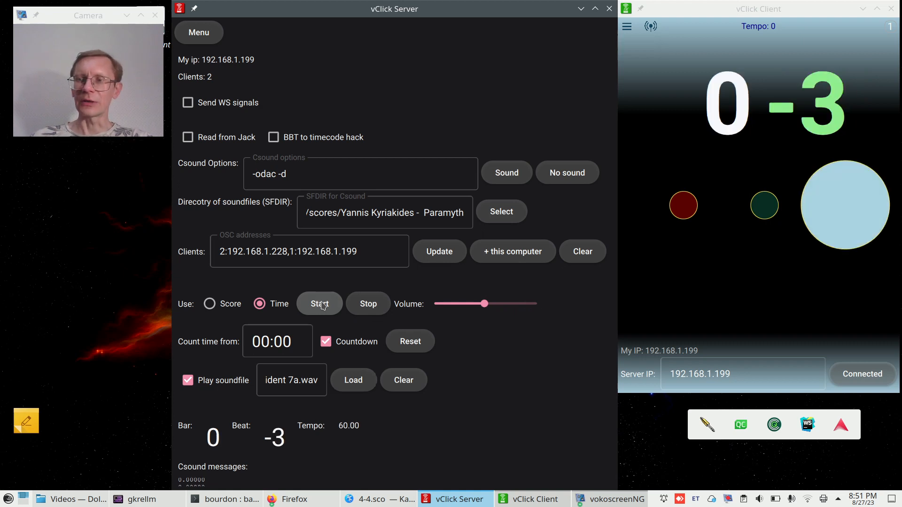
click(319, 303)
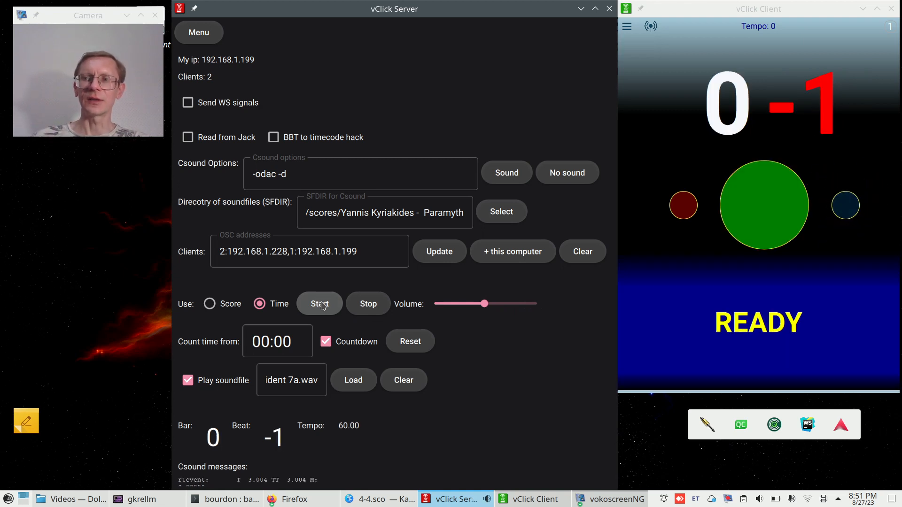
click(319, 303)
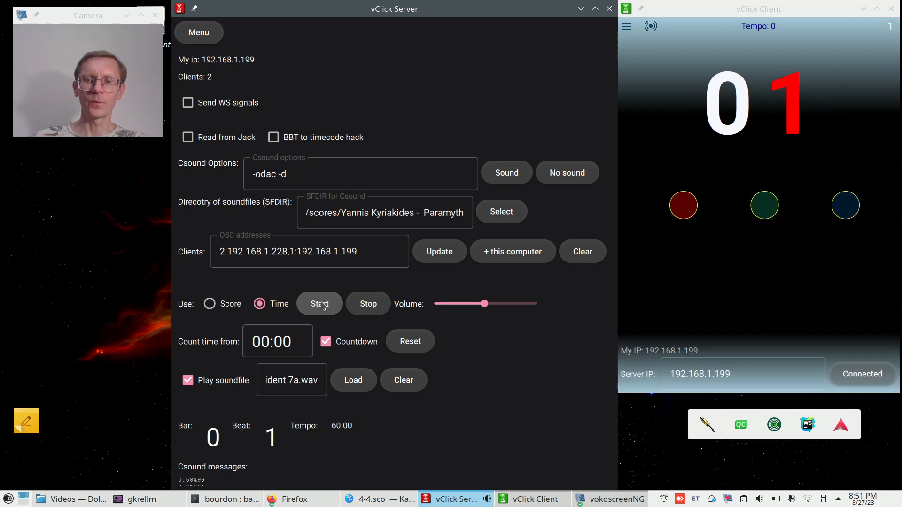
Raise the playback volume to full and stop the running countdown.
drag(485, 304, 534, 304)
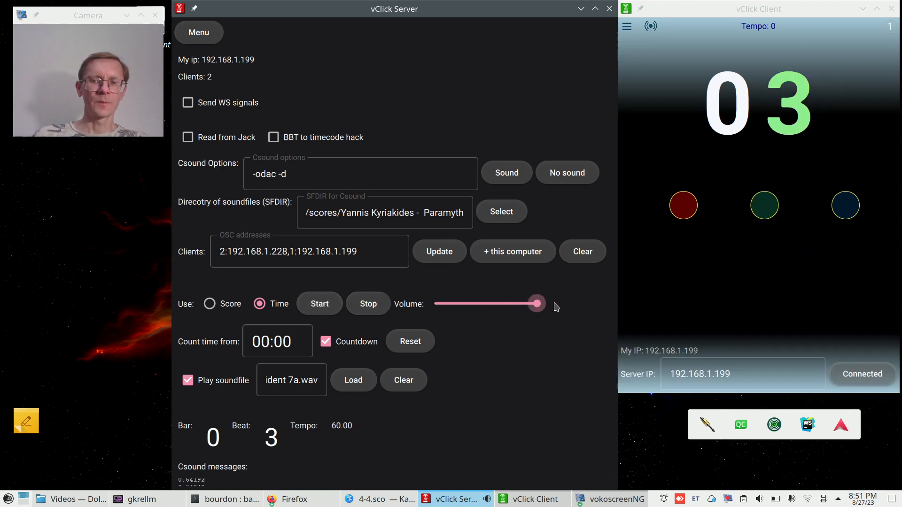
drag(536, 304, 526, 303)
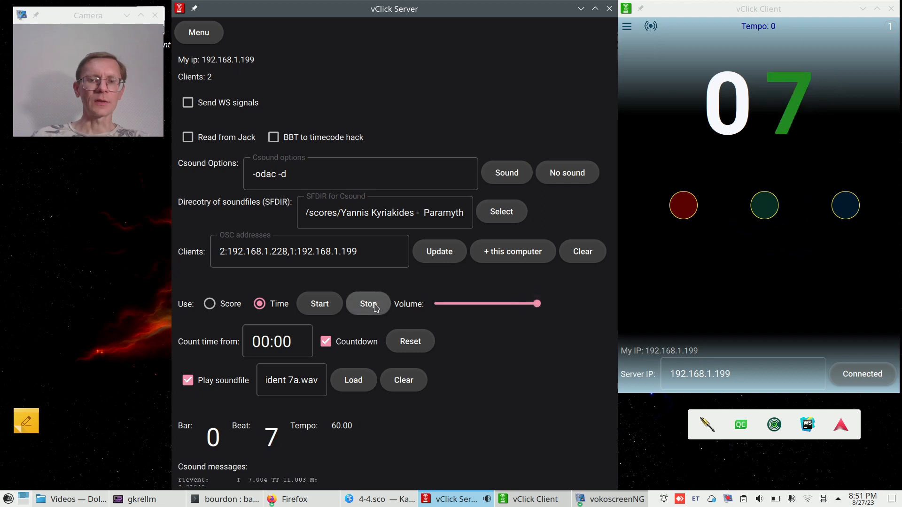
click(278, 341)
text(3)
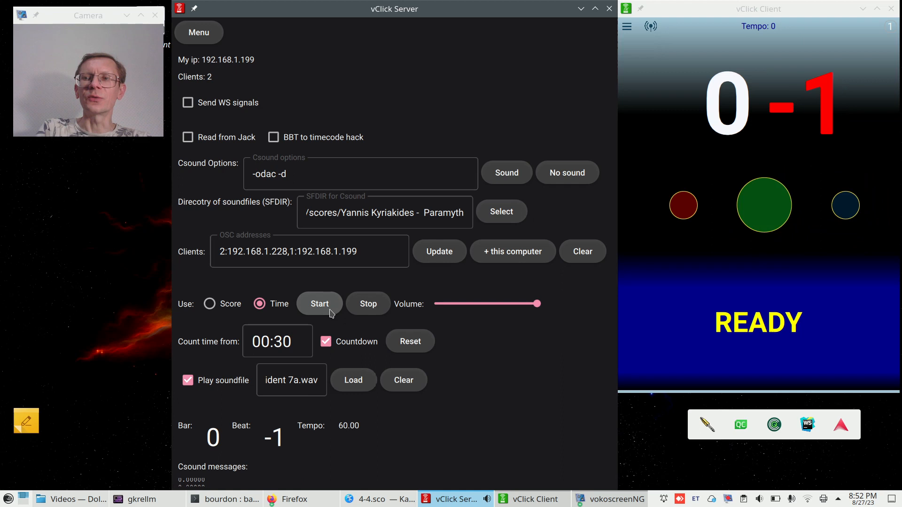
Run the 00:30 countdown to beat 35, then switch Use to Score mode.
click(319, 303)
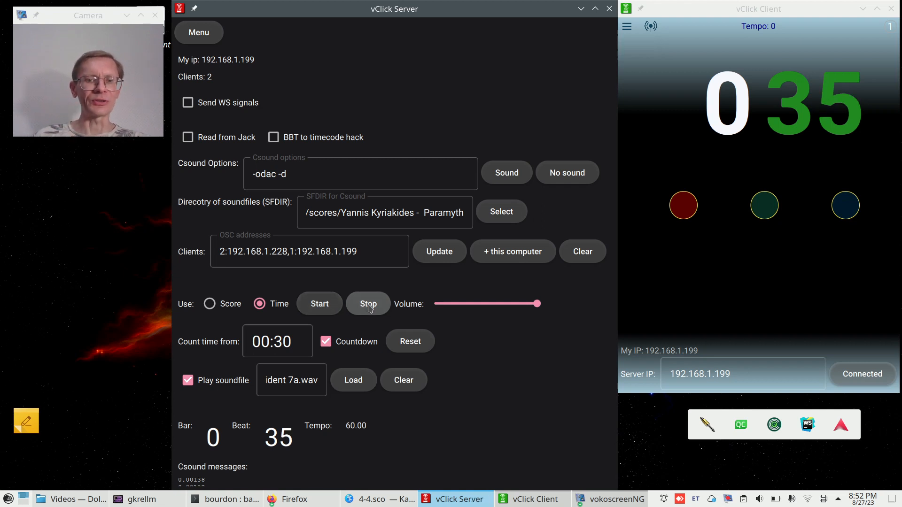
mouse_move(198, 316)
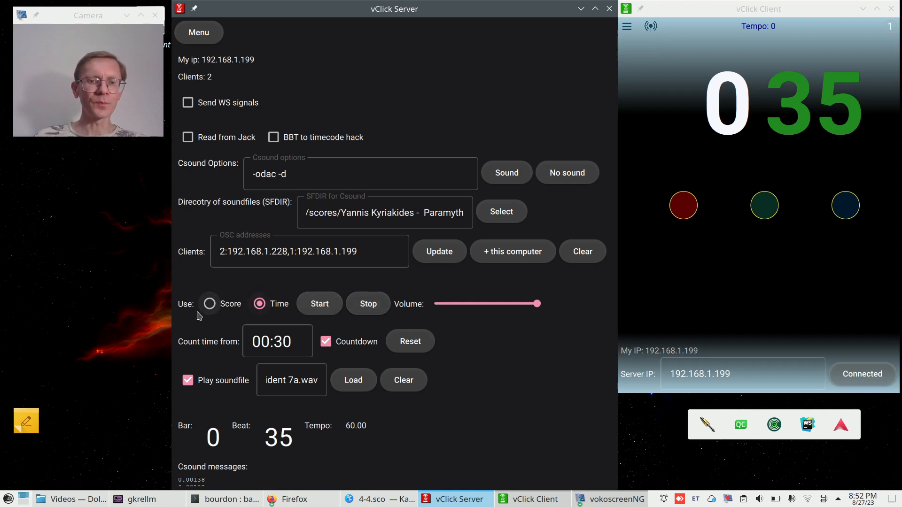
click(209, 304)
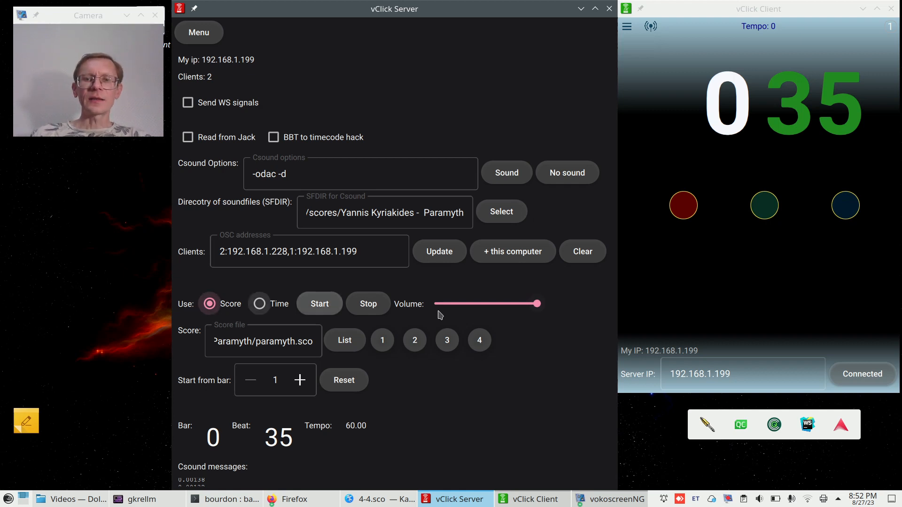
Load test.sco as the score file and play it through to bar 7.
click(344, 340)
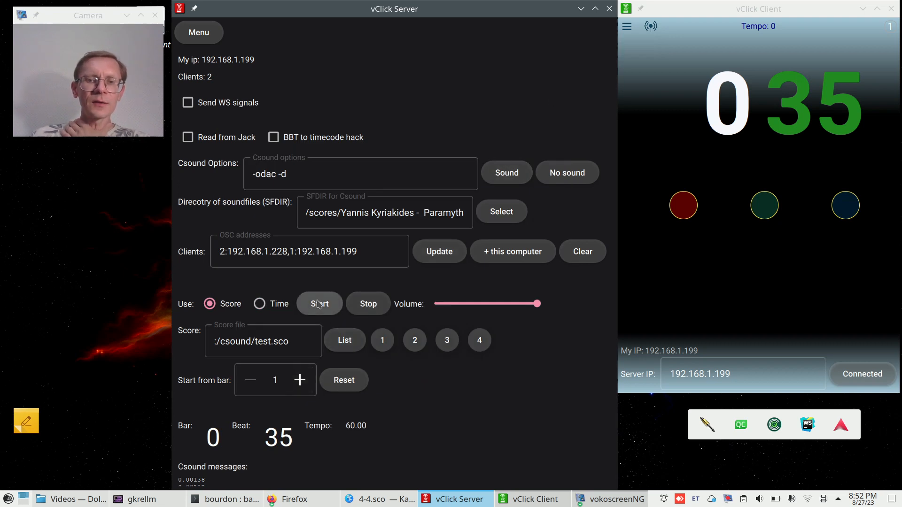
click(319, 303)
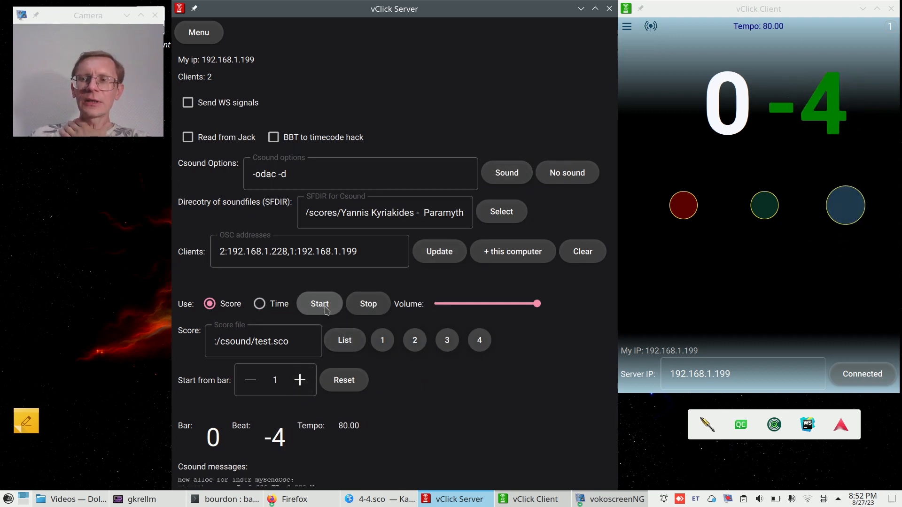
click(319, 304)
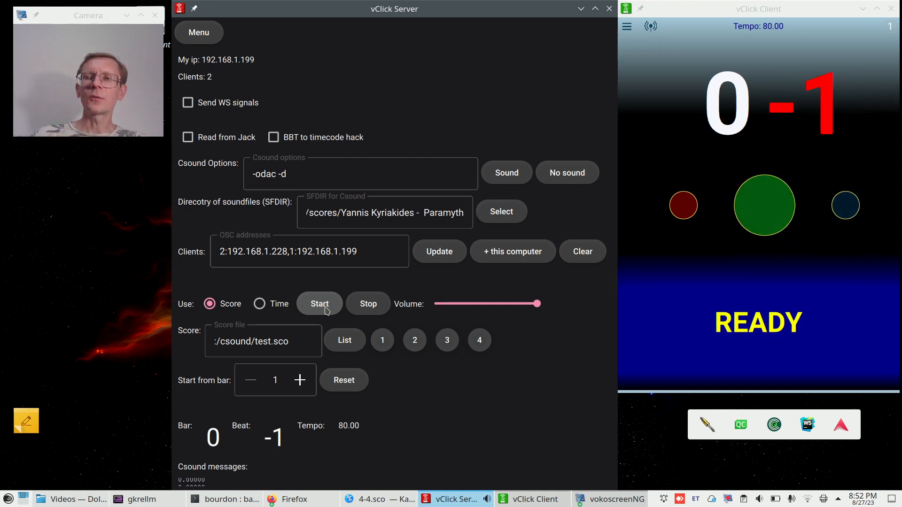
click(319, 303)
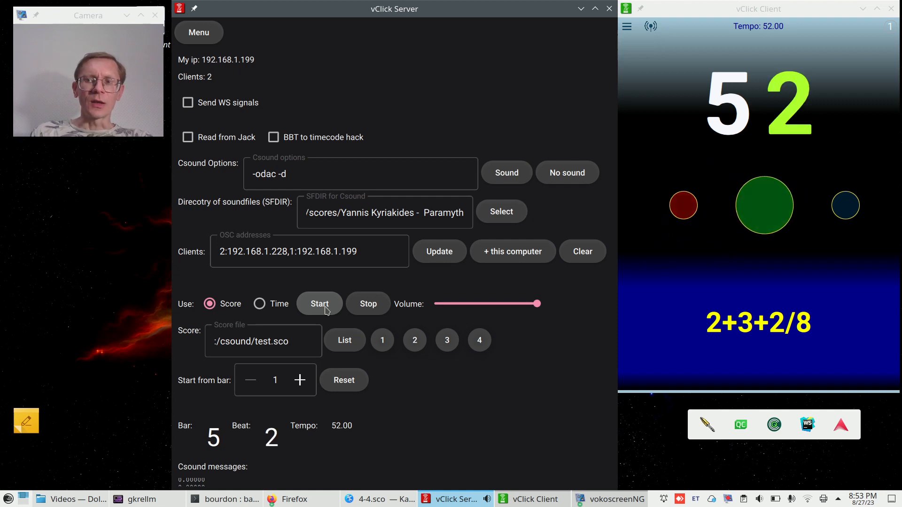
click(320, 303)
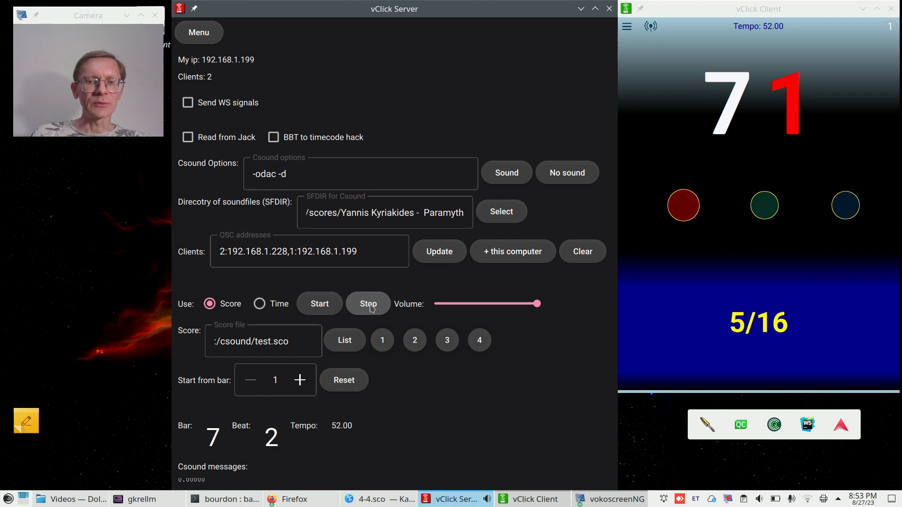
Stop the test.sco run at bar 7, lower the volume, and bring up the saved score list.
click(368, 303)
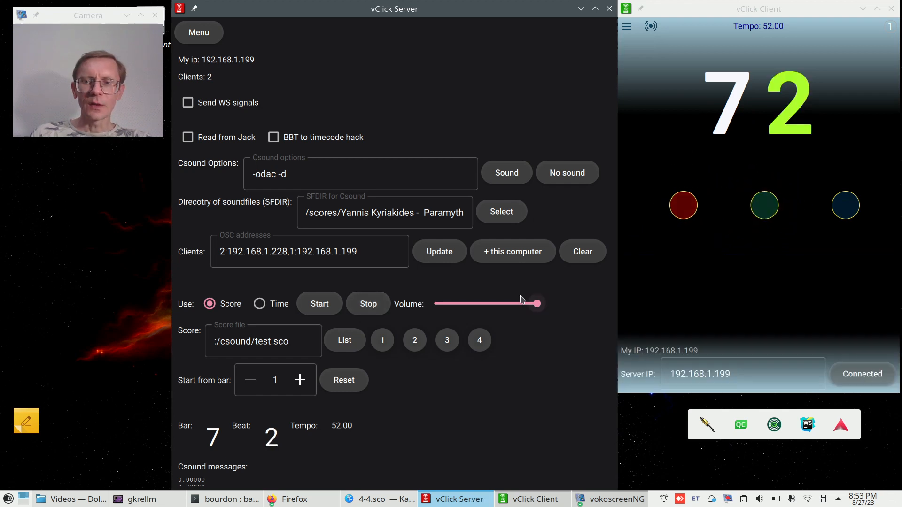
drag(537, 303, 498, 303)
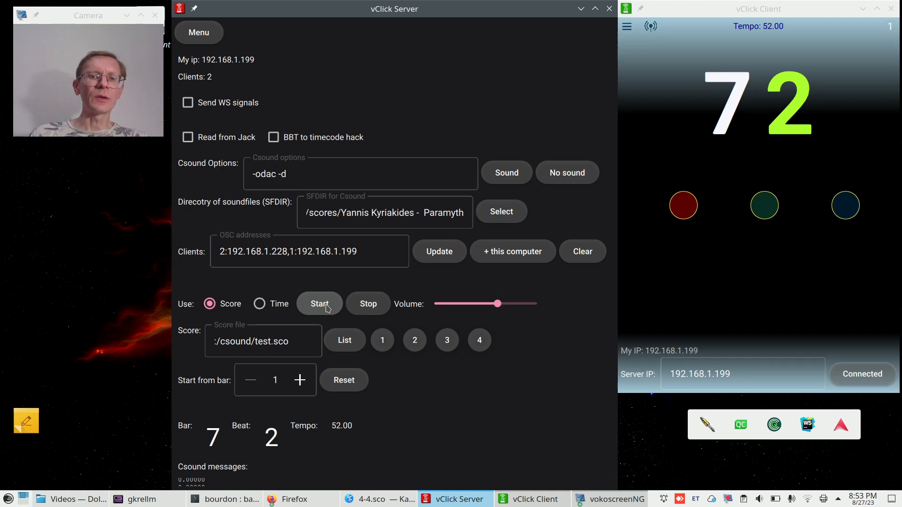
click(344, 340)
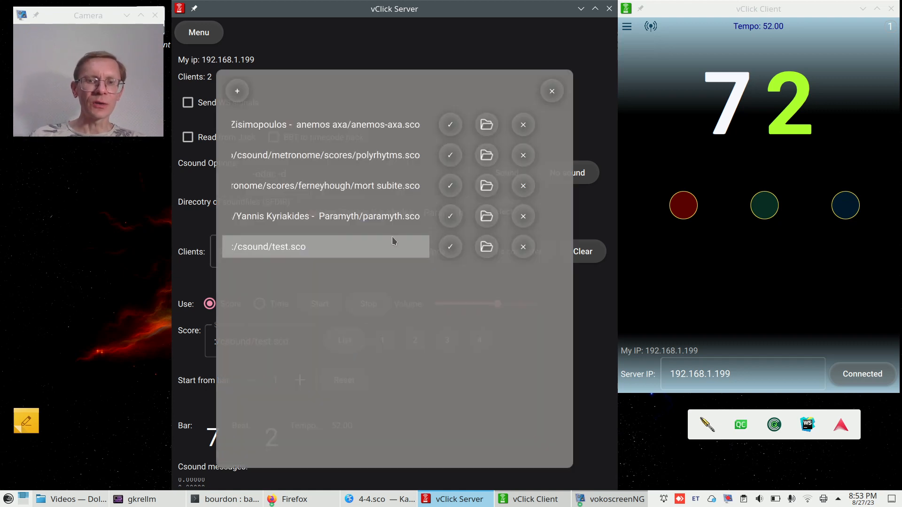
Choose mort subite.sco from the List dialog as the loaded score.
click(450, 185)
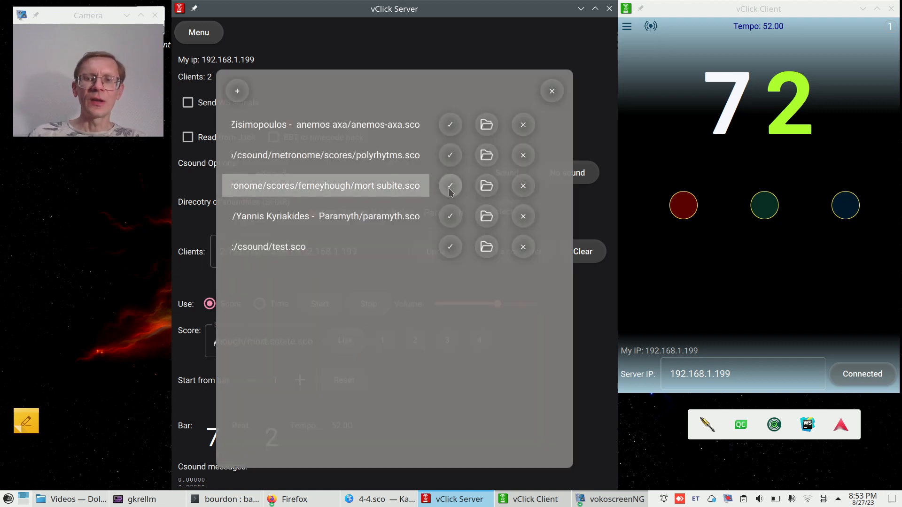
click(450, 185)
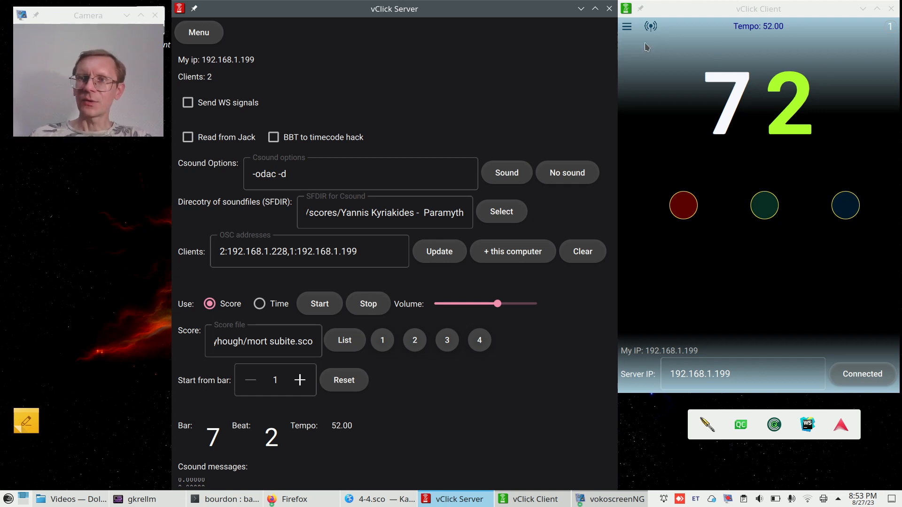
Show the client's instrument settings, play mort subite.sco and stop it at bar 105.
click(627, 27)
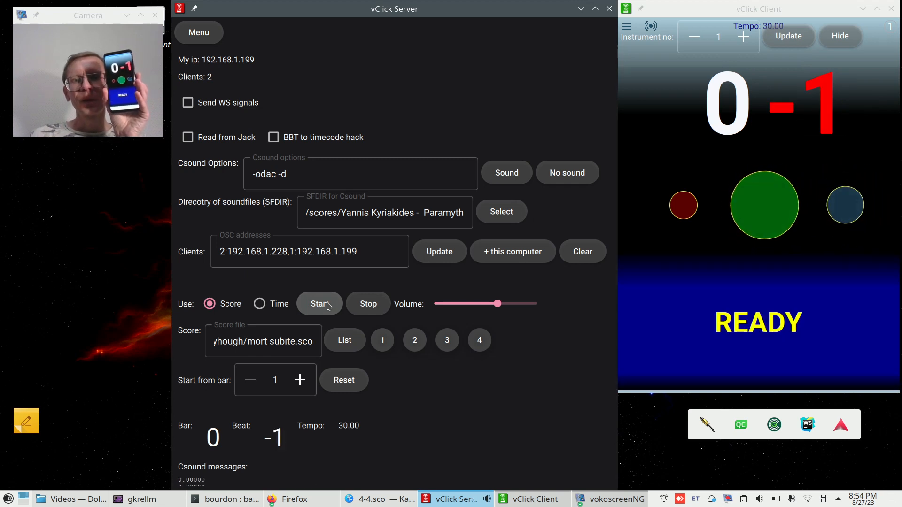
click(318, 303)
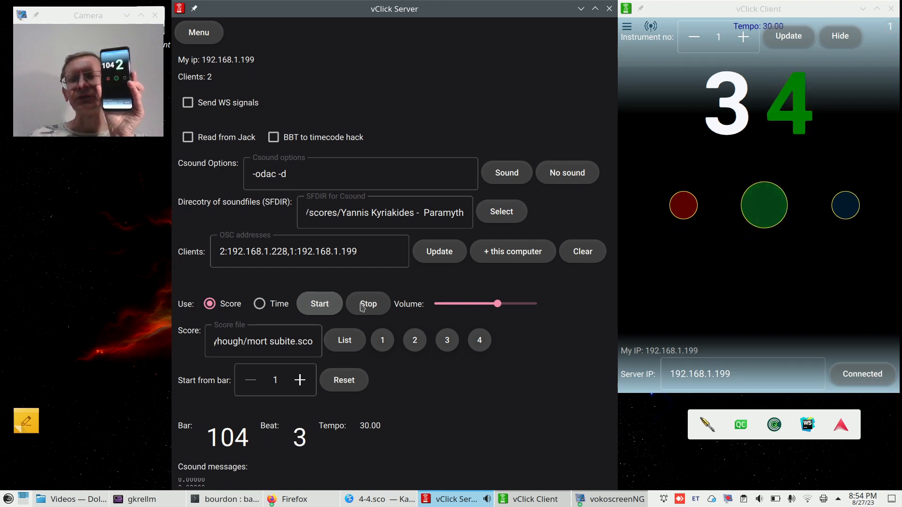
click(368, 303)
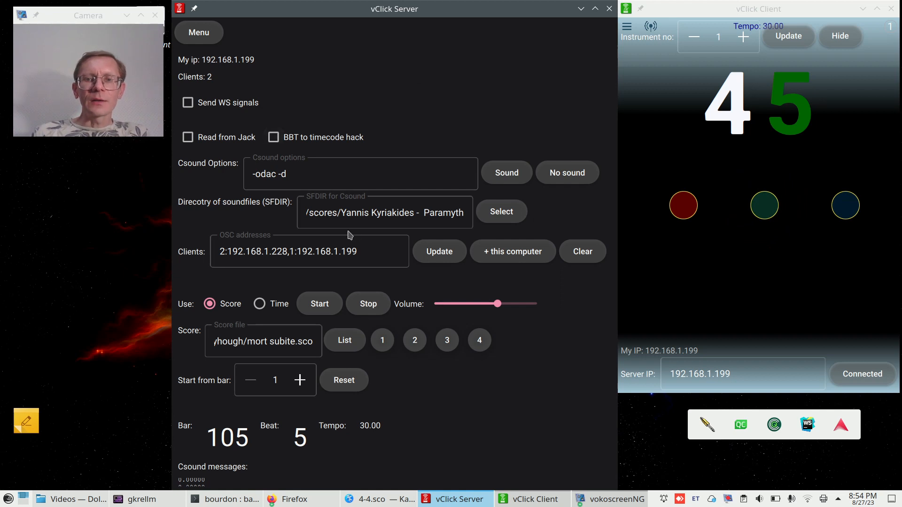
click(374, 221)
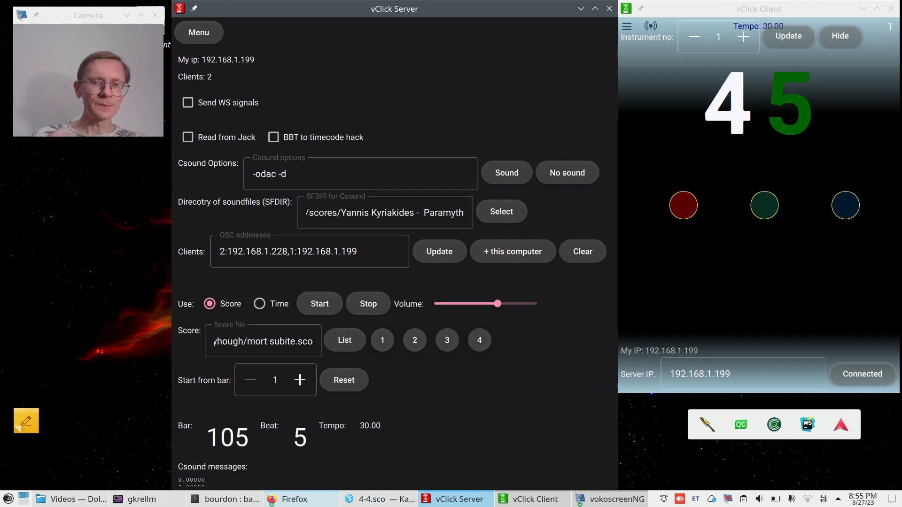
click(344, 340)
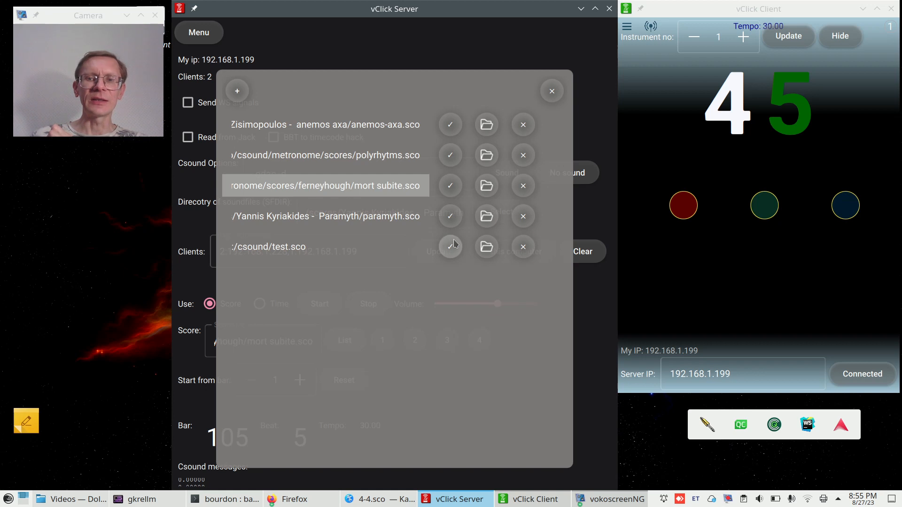
Select paramyth.sco from the list and raise the starting bar to 2.
click(450, 216)
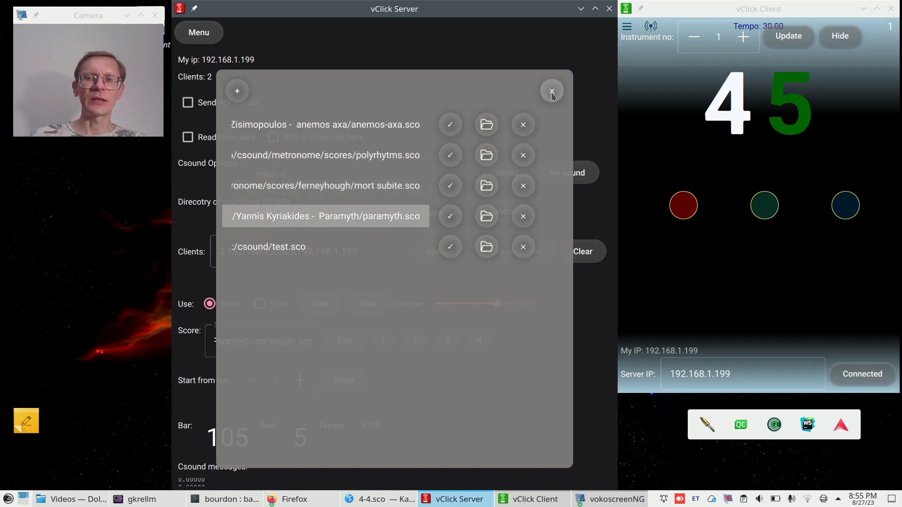
click(551, 91)
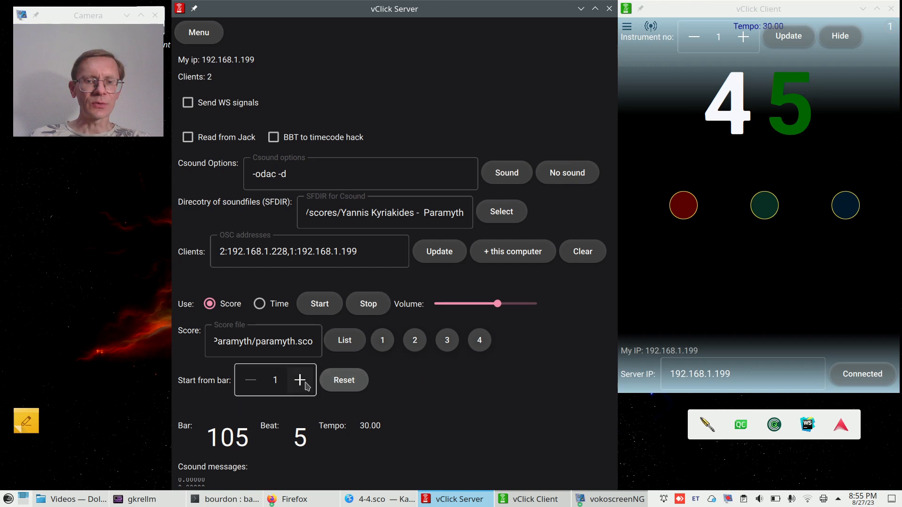
click(298, 380)
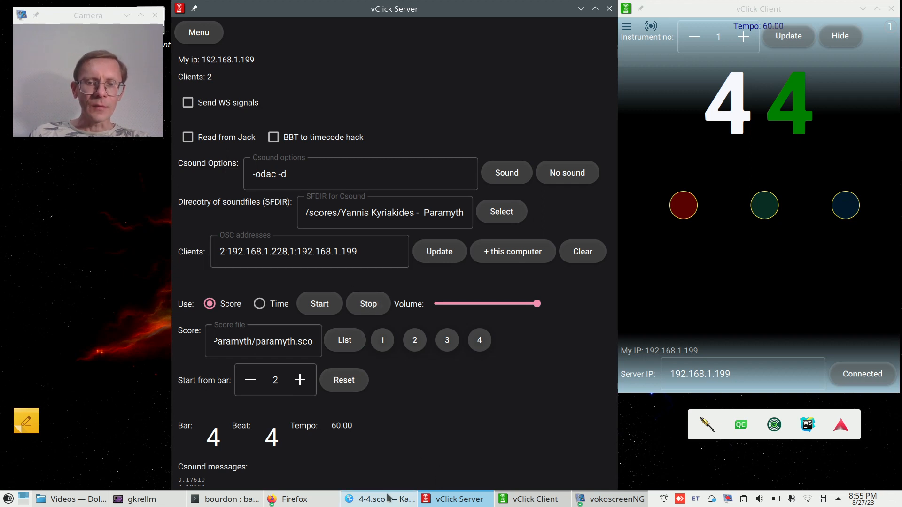
mouse_move(418, 119)
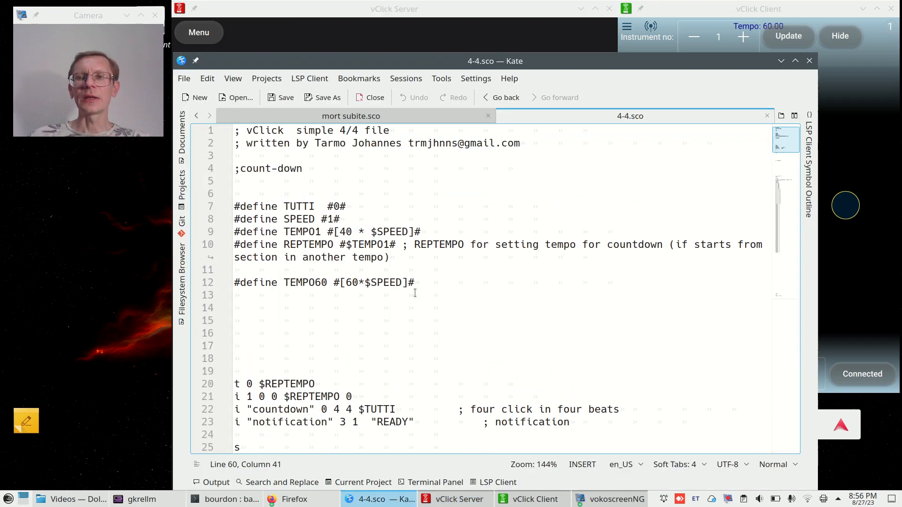
Review the tempo defines, countdown block and bar lines of 4-4.sco, then raise the Videos folder with its terminal.
scroll(down, 3)
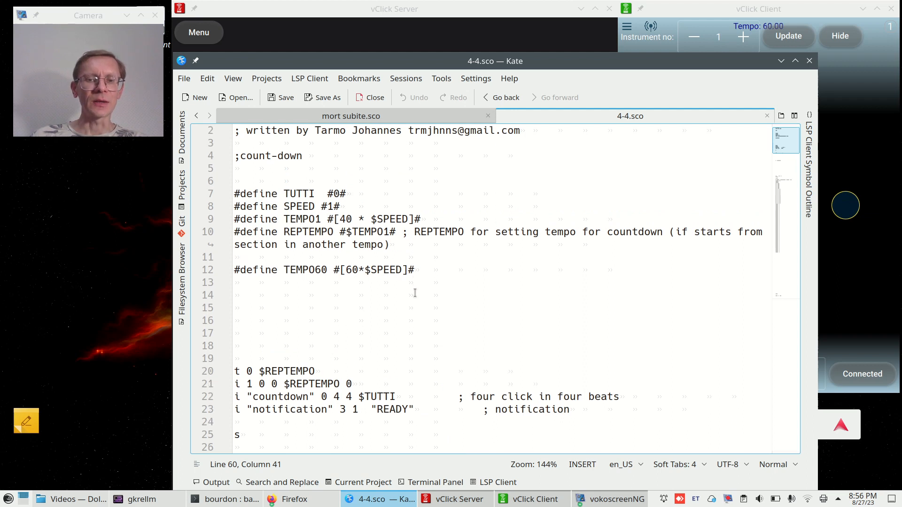
scroll(down, 3)
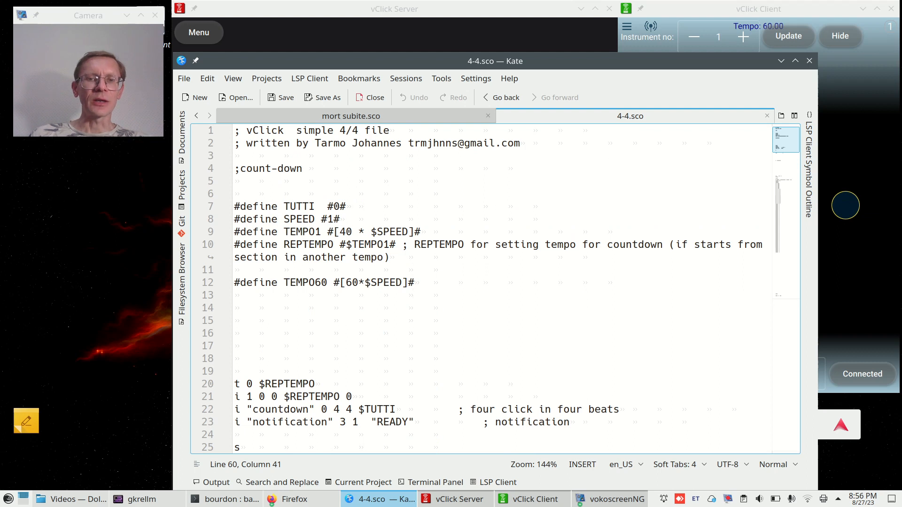
scroll(down, 3)
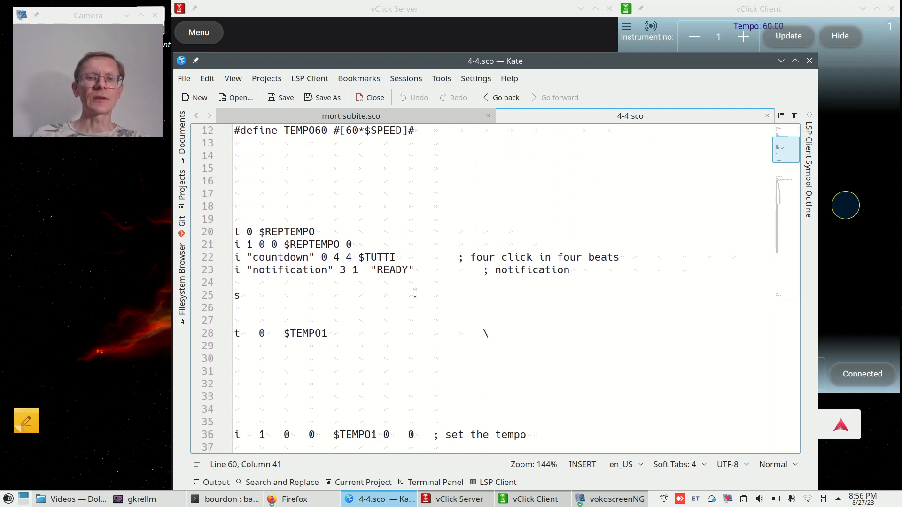
scroll(down, 3)
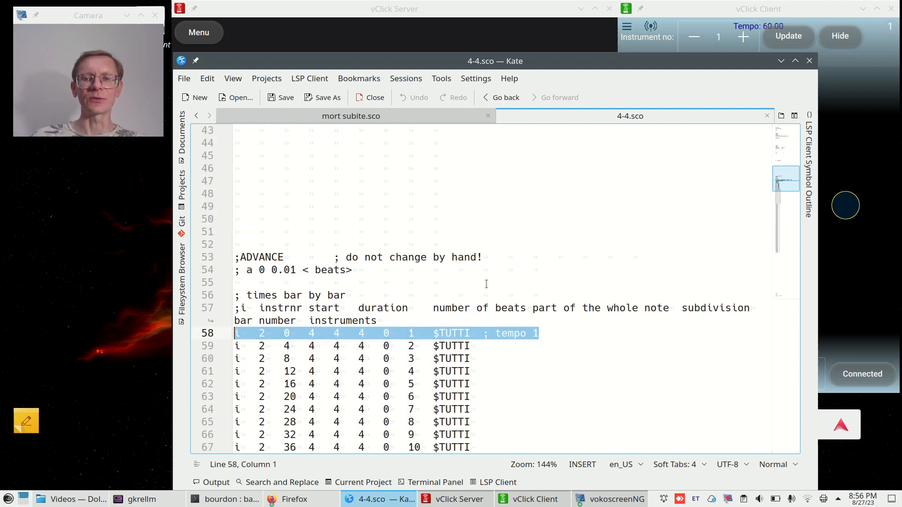
scroll(down, 3)
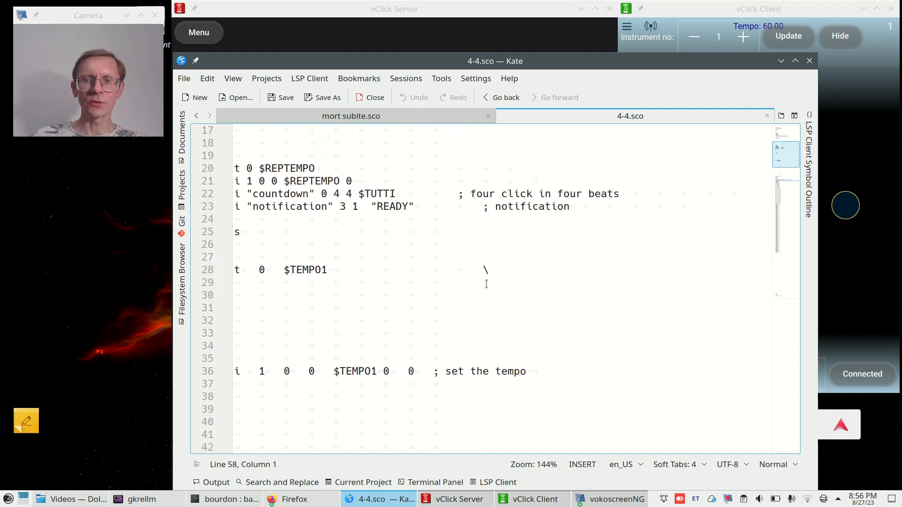
scroll(up, 3)
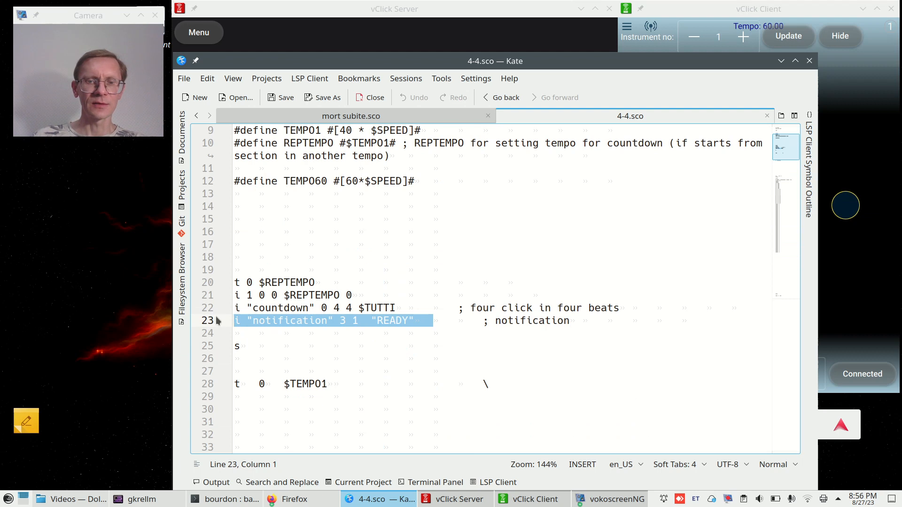
mouse_move(482, 232)
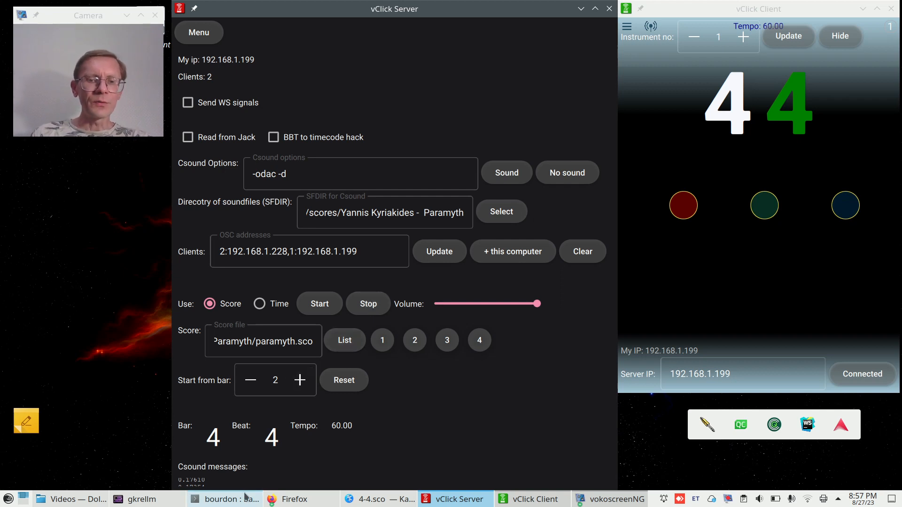
click(225, 499)
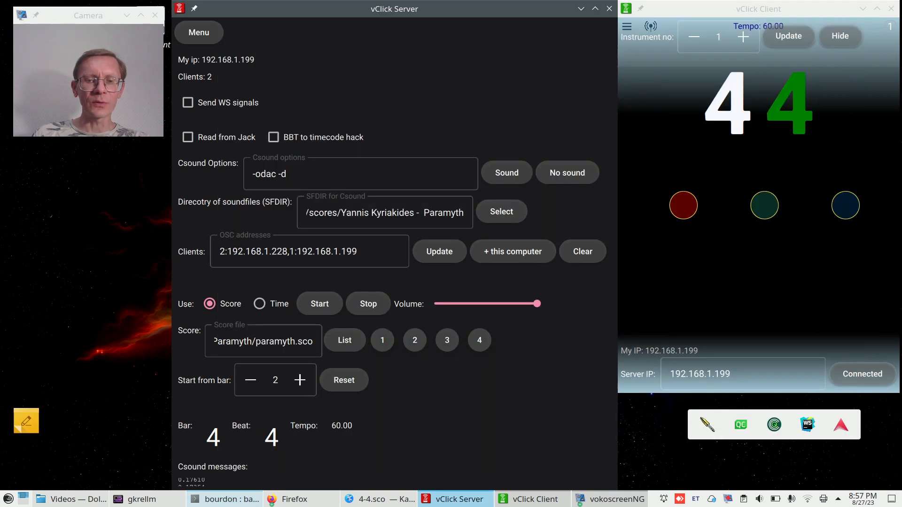
mouse_move(539, 212)
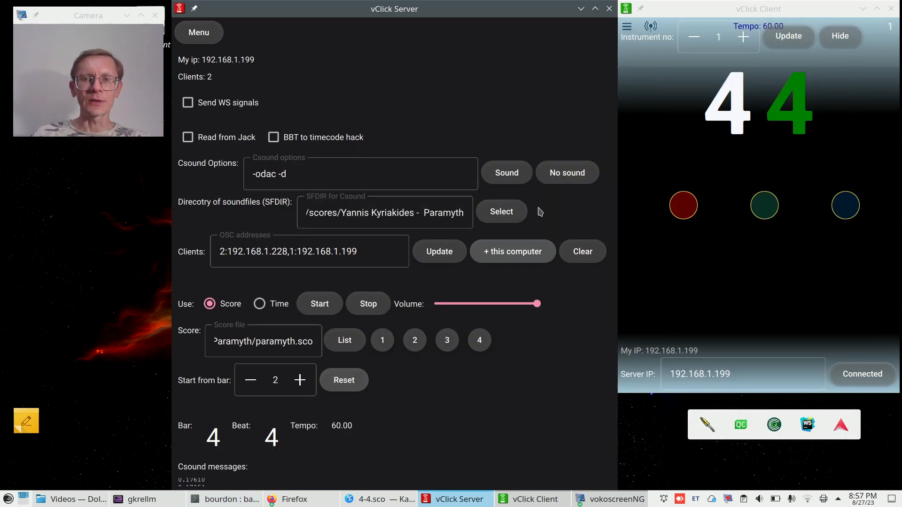
mouse_move(526, 469)
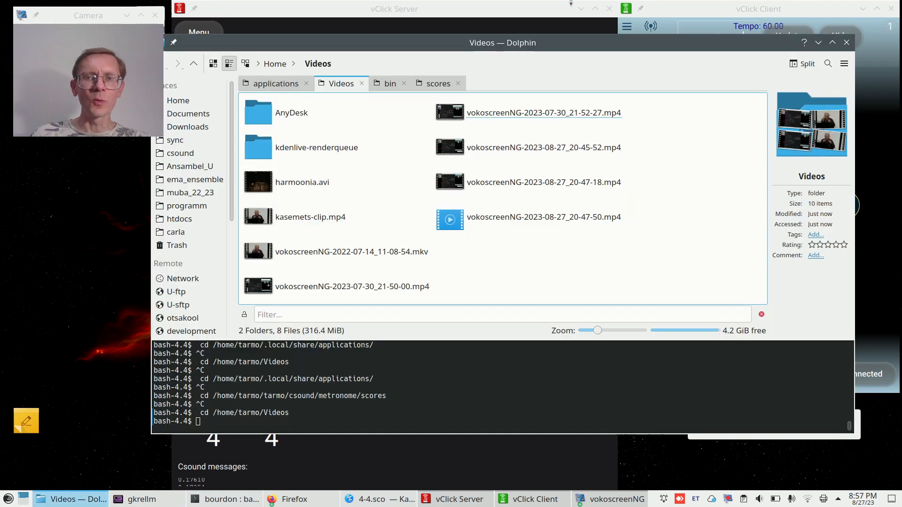
From the bin build folder, launch ./vclick-server-nogui -p 6007 in the terminal panel.
click(389, 84)
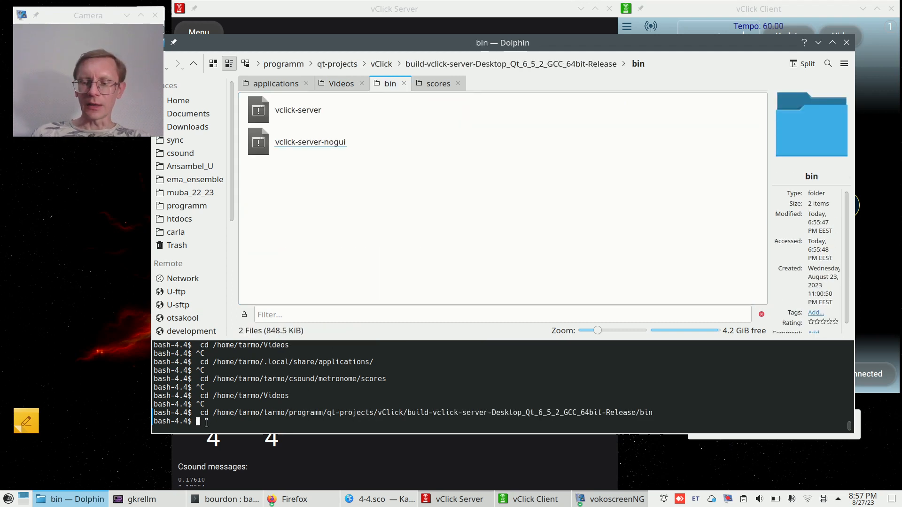
text(cd /home/tarmo/.local/share/applications/)
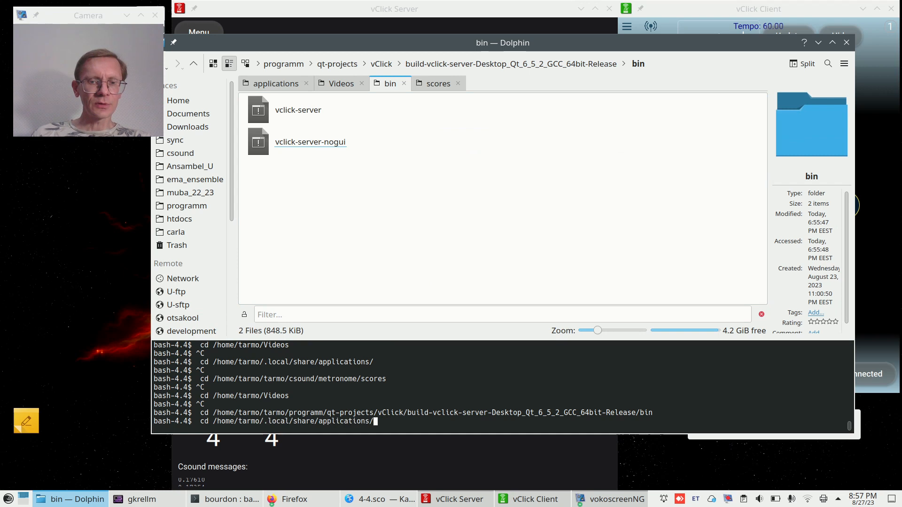
text(./vclick-server-nogui -p 6007)
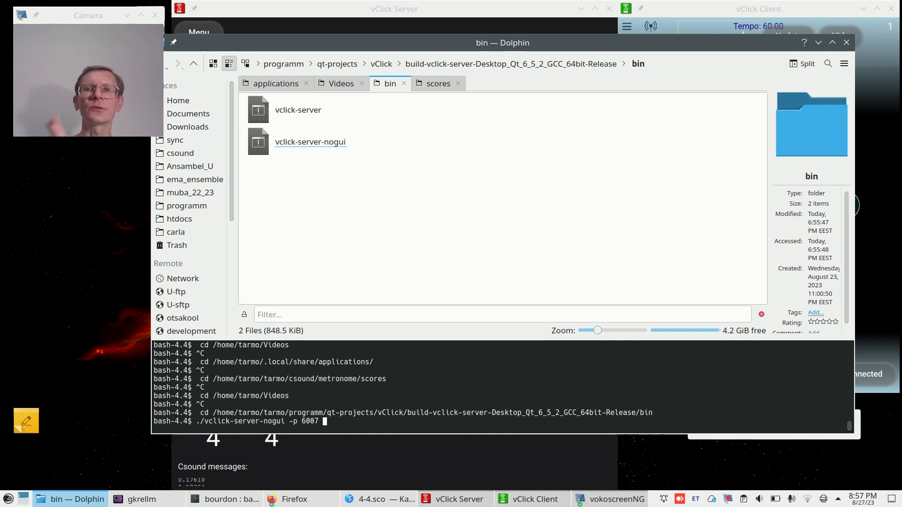
key(Return)
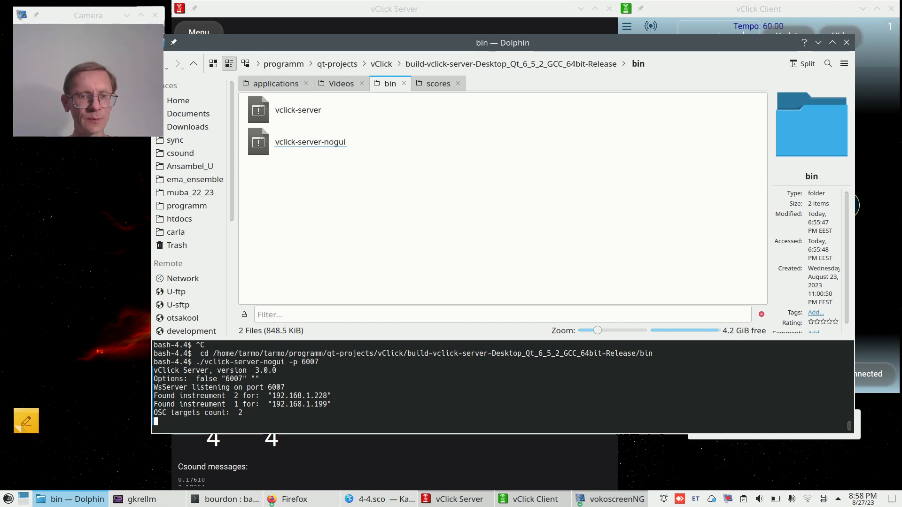
Stop the headless server with Ctrl+C and prepare to run it again on port 6007.
key(ctrl+c)
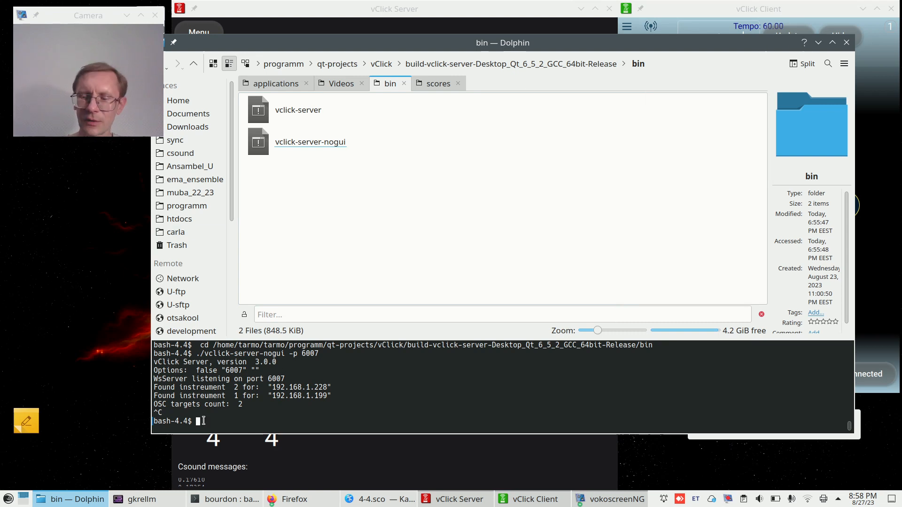
text(./vclick-server-nogui -p 6007)
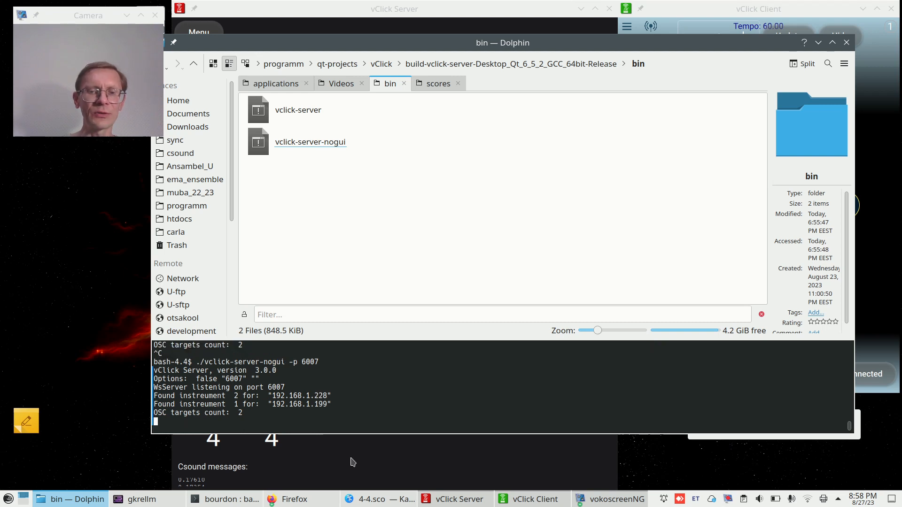
Set the client's Server port to 6007, reconnect, and show the remote control buttons.
click(531, 498)
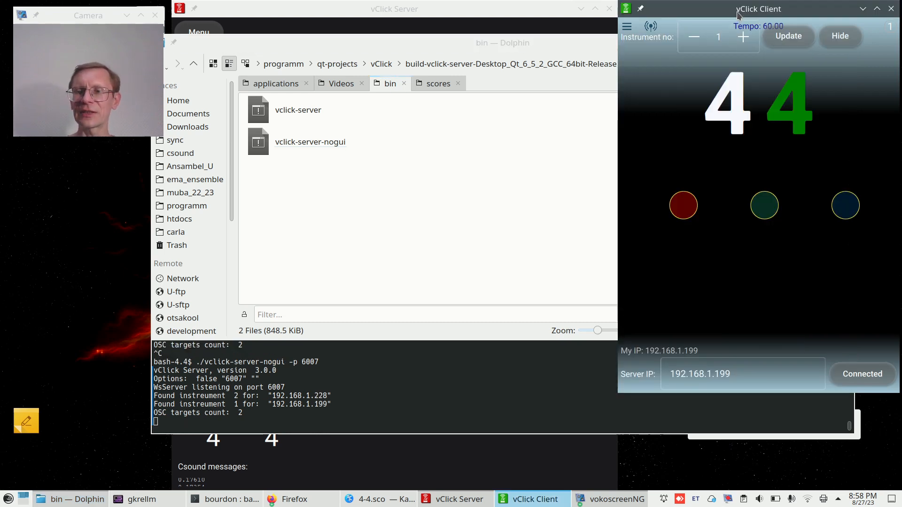
click(626, 26)
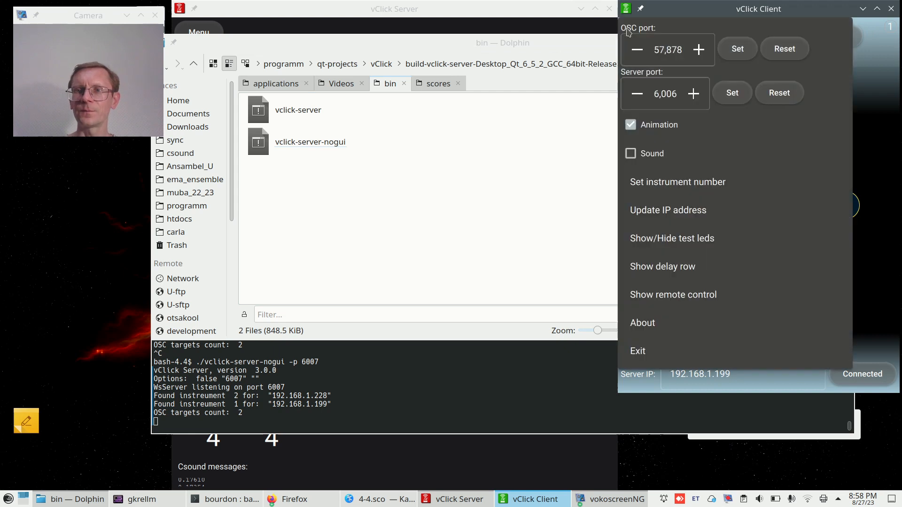
click(693, 93)
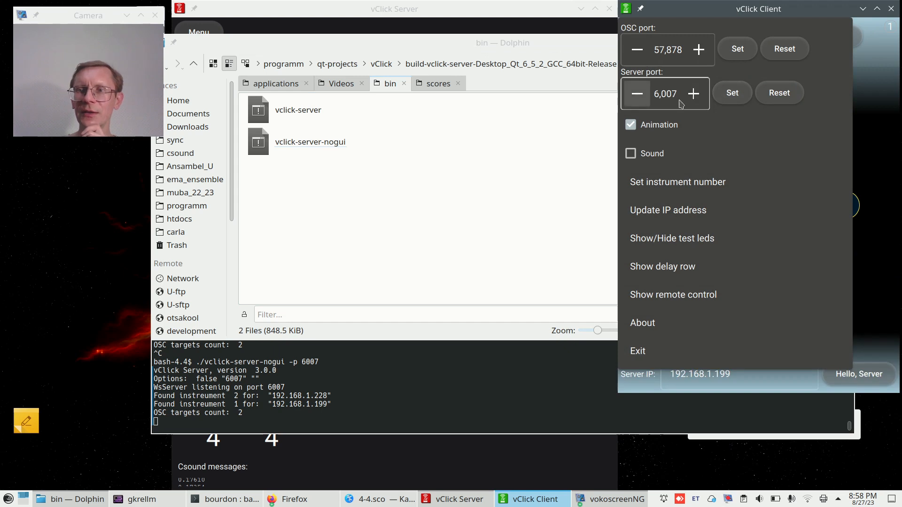
click(732, 93)
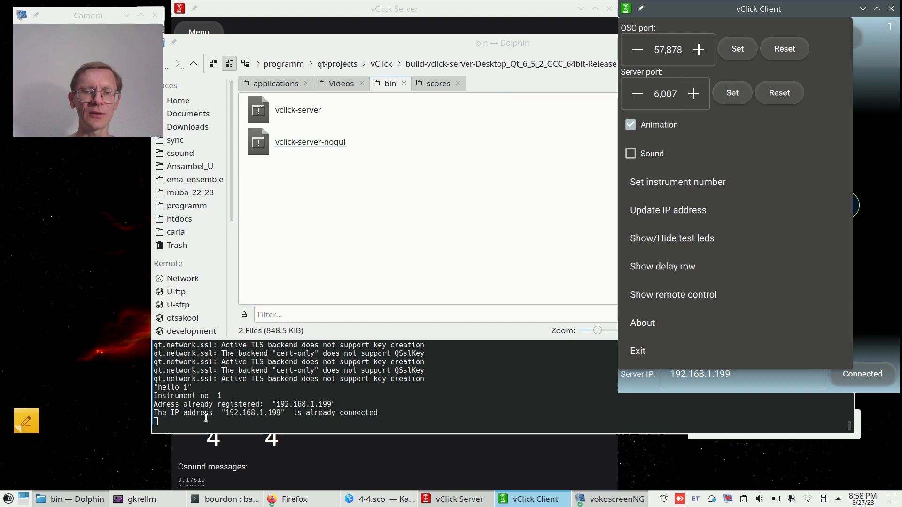
mouse_move(880, 128)
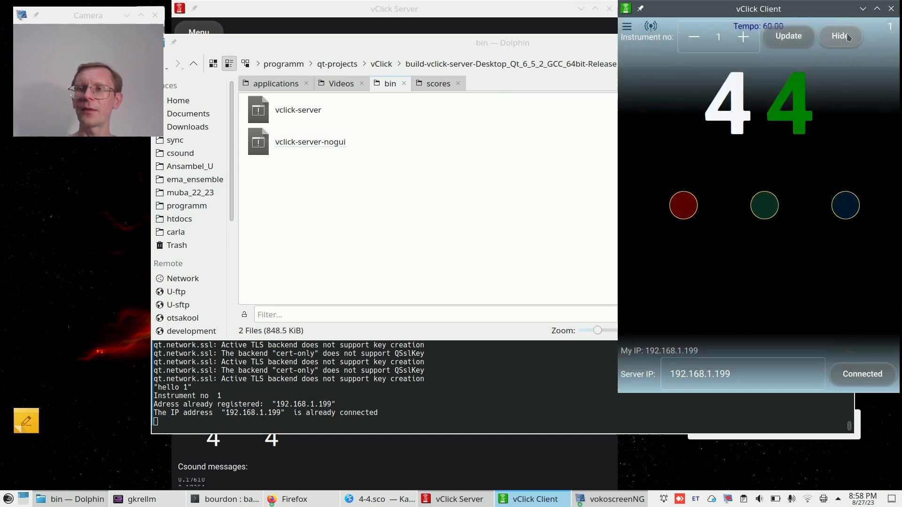
click(839, 36)
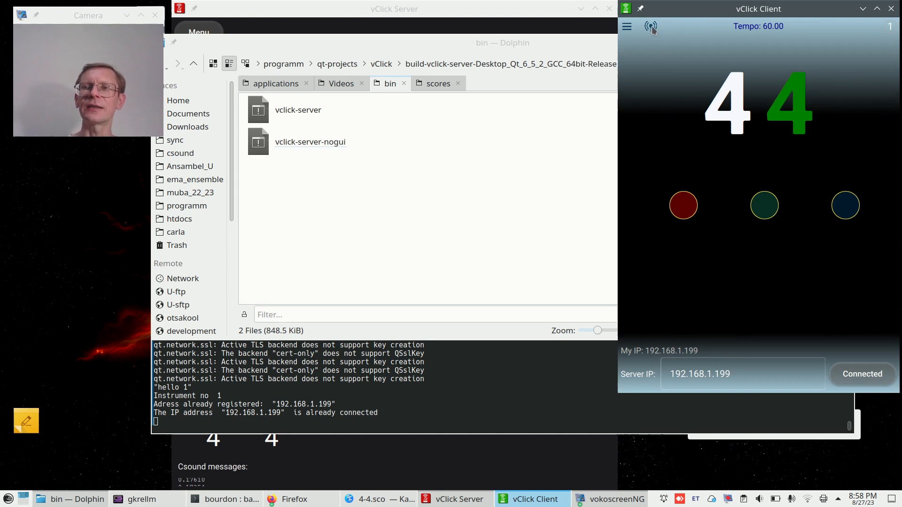
click(626, 27)
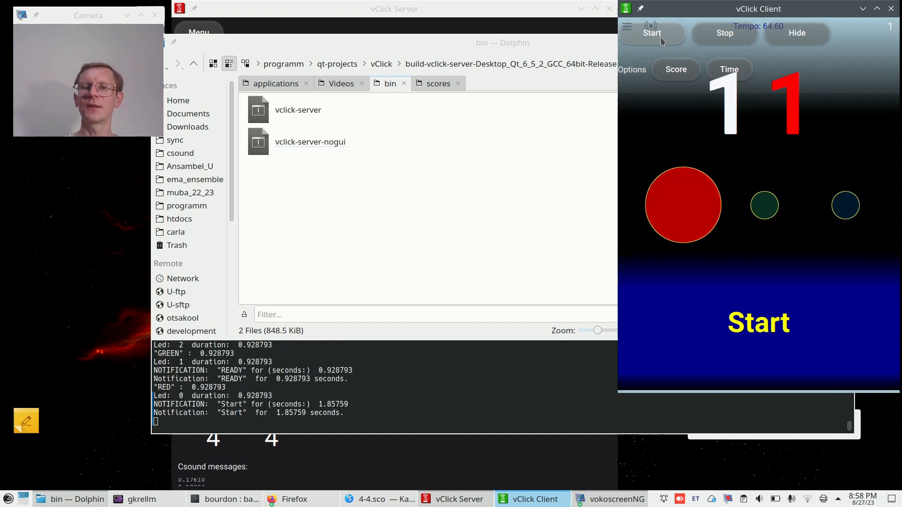
Remotely start and stop the test score, switch between score and time modes, then stop again.
click(652, 33)
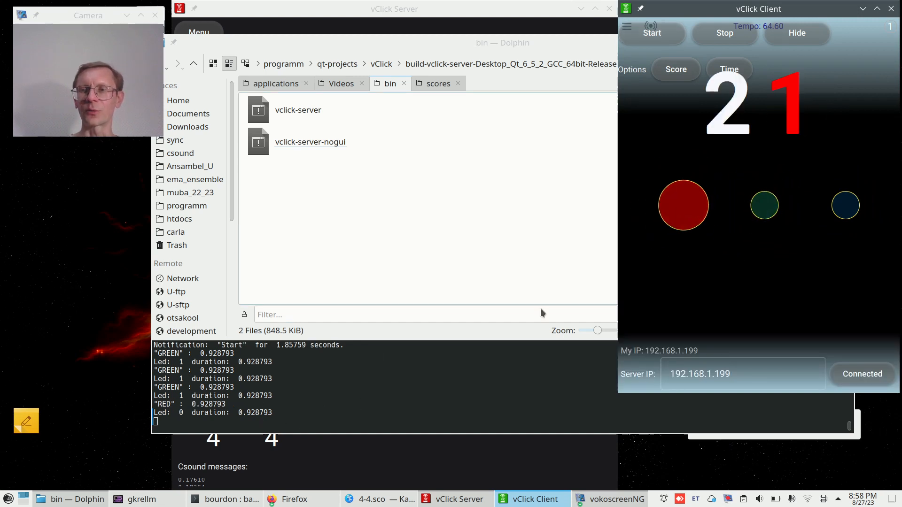
click(724, 33)
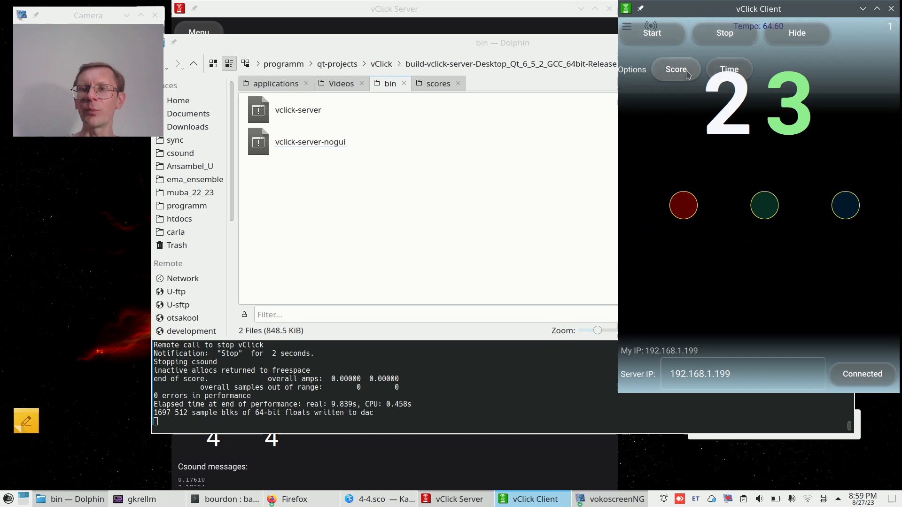
click(729, 68)
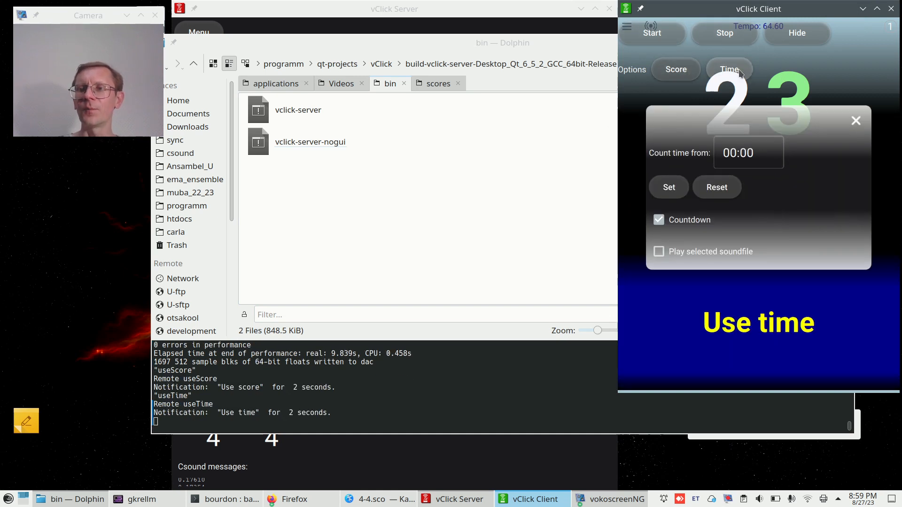
click(676, 69)
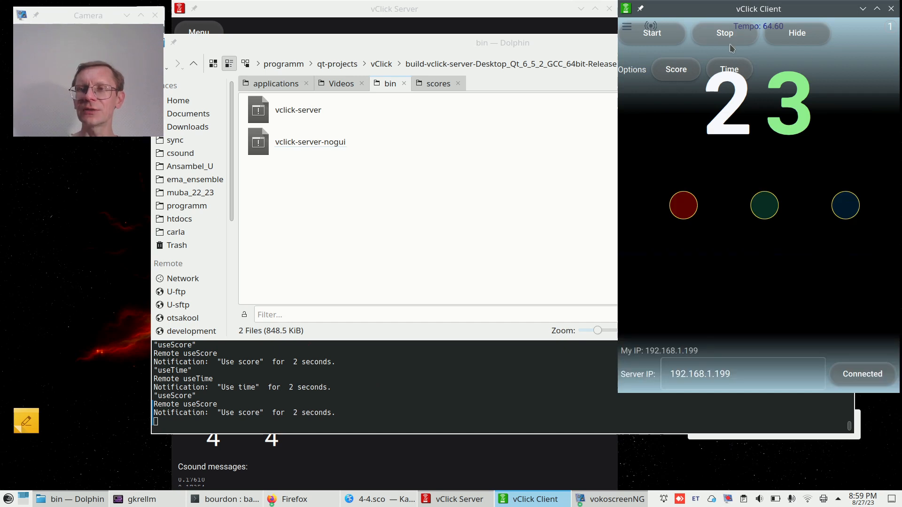
click(724, 32)
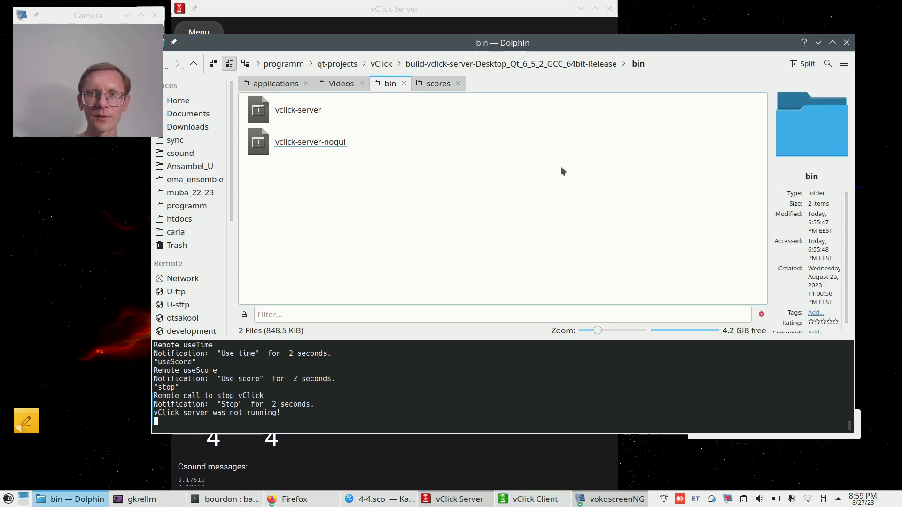
mouse_move(818, 42)
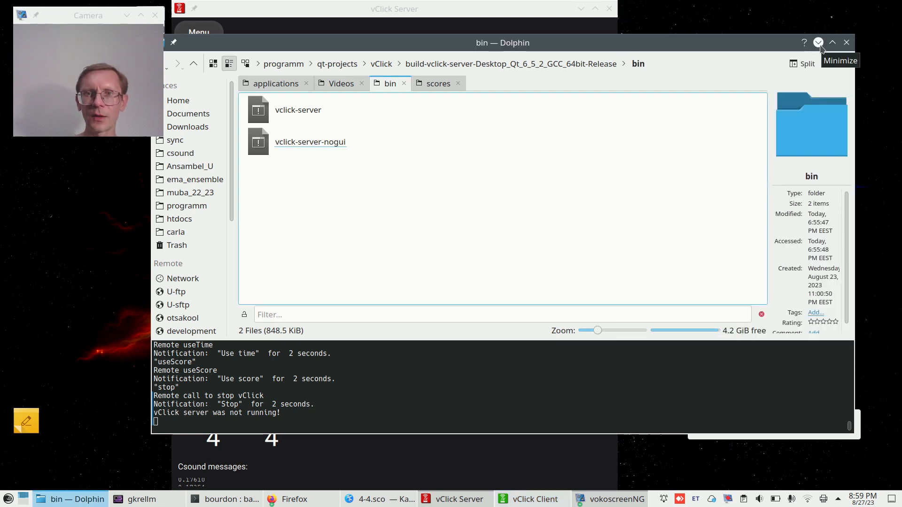
Bring up Firefox showing the vClick 2.0.0 release candidate post with its demo video.
click(818, 42)
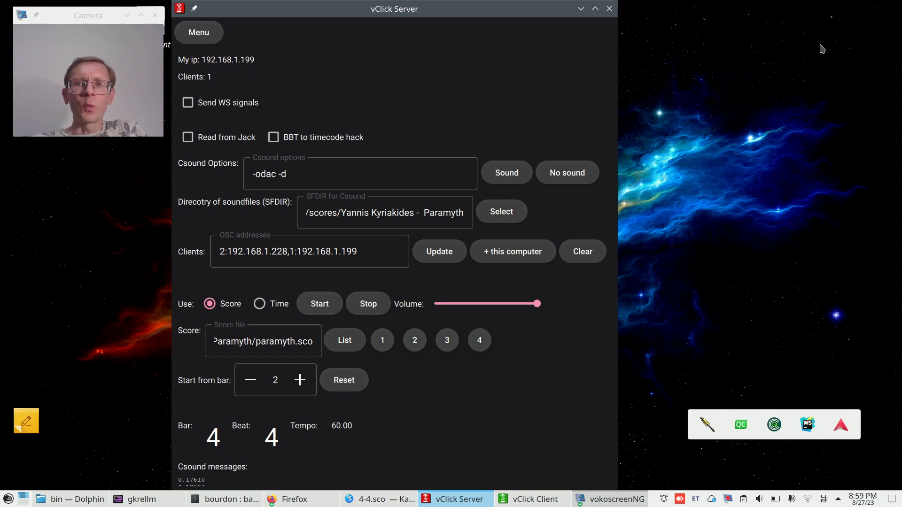
mouse_move(626, 240)
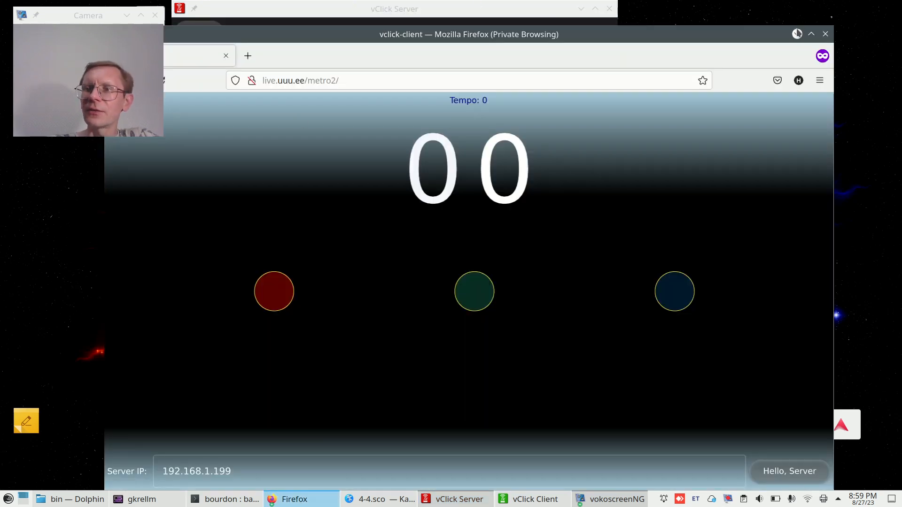
click(459, 499)
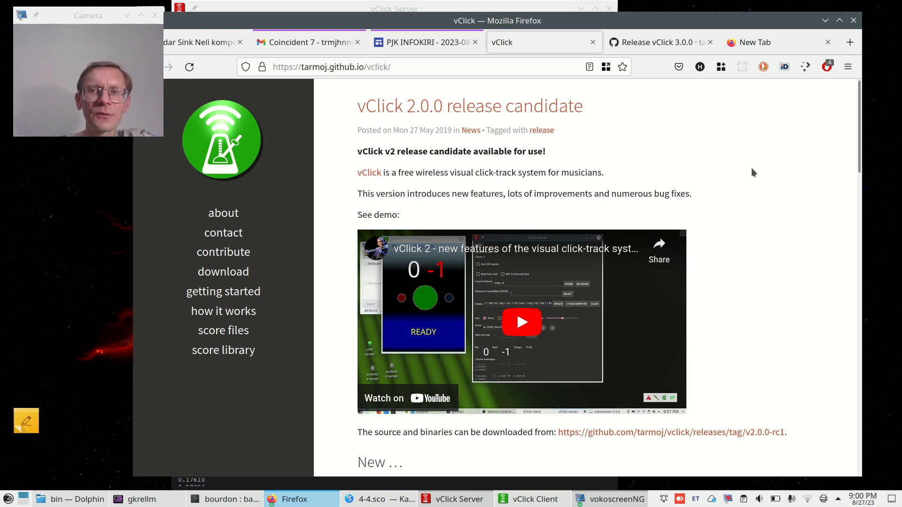
mouse_move(430, 117)
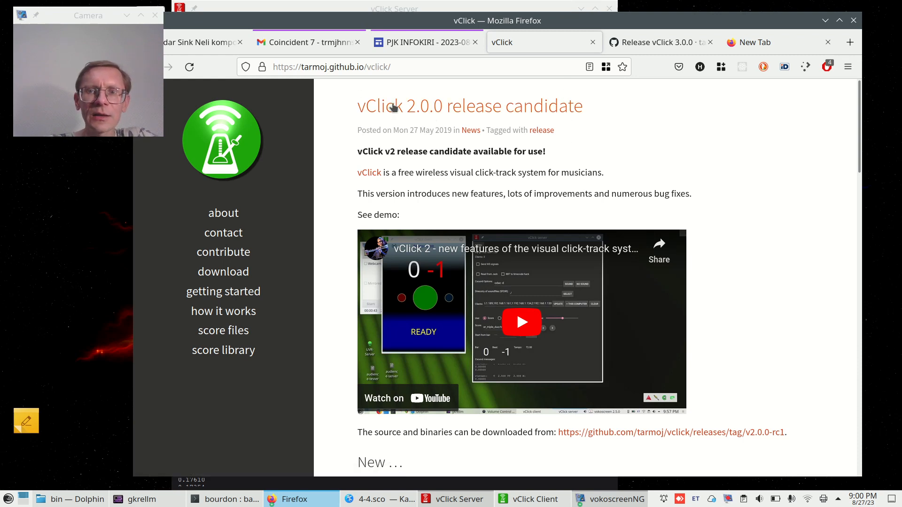
scroll(down, 3)
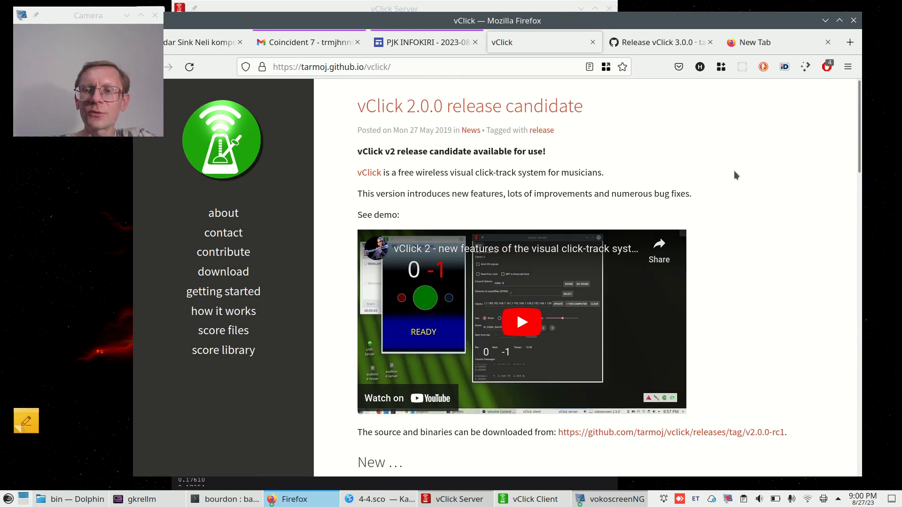
Show the vClick 3.0.0 GitHub release page and read through its notes down to the Assets list.
click(656, 42)
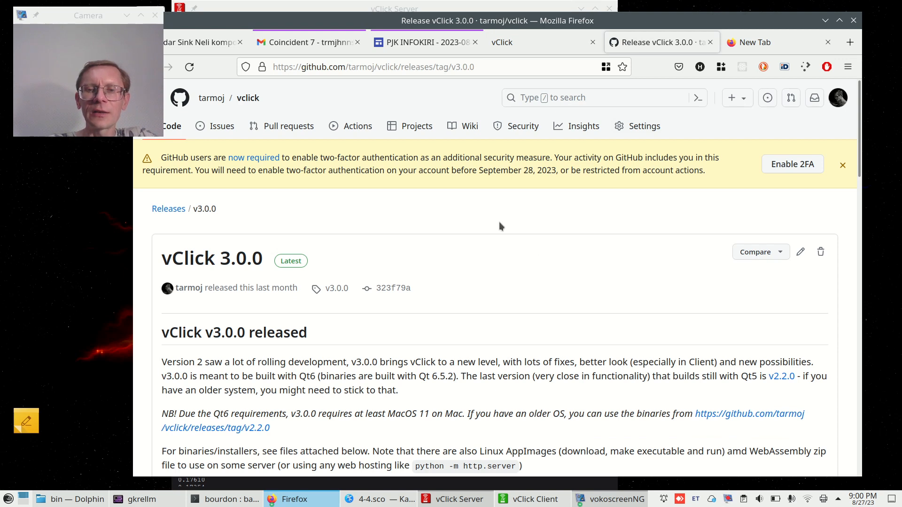
scroll(down, 3)
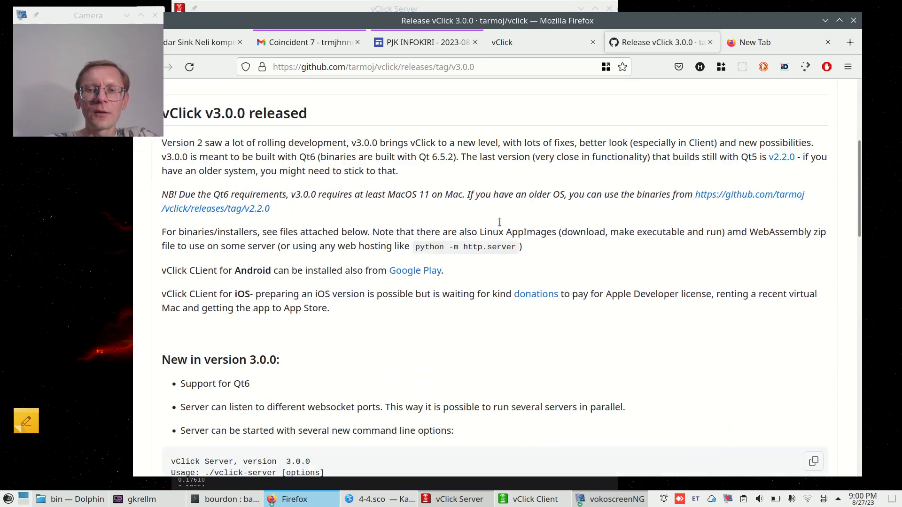
scroll(down, 3)
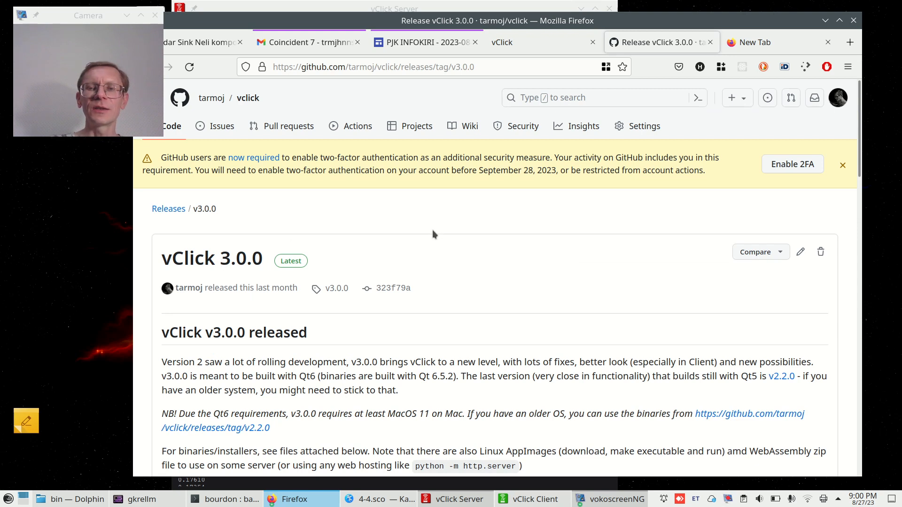
mouse_move(443, 238)
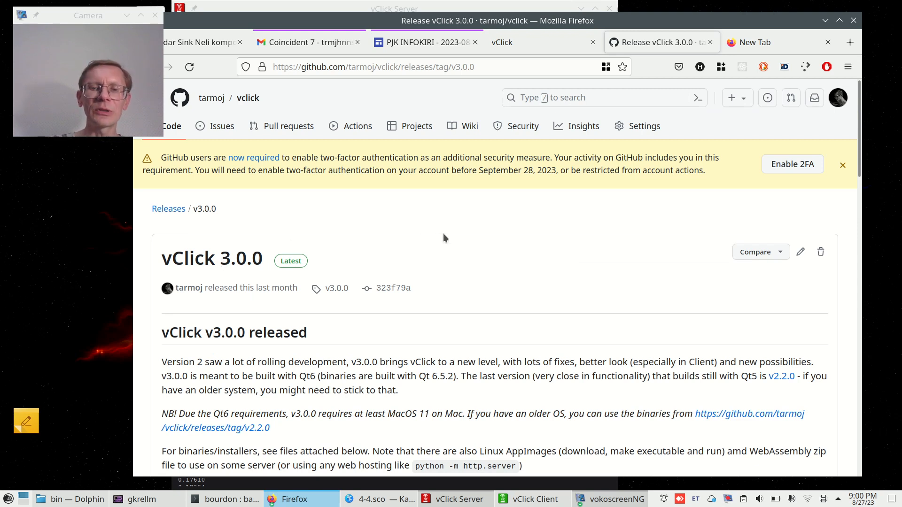
scroll(down, 3)
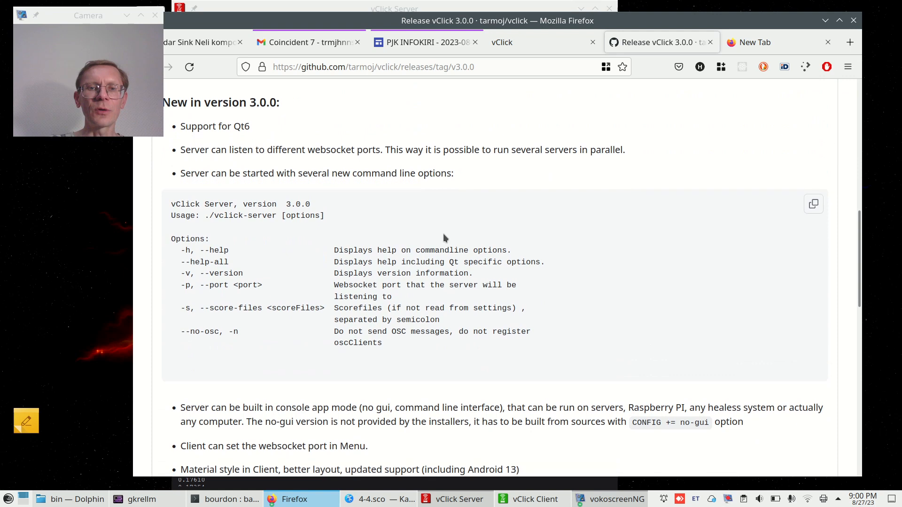
scroll(down, 3)
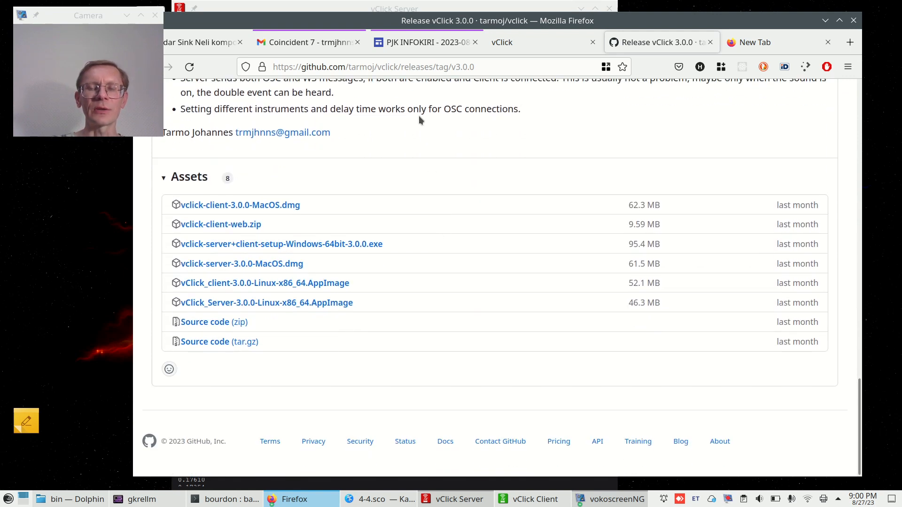
scroll(up, 3)
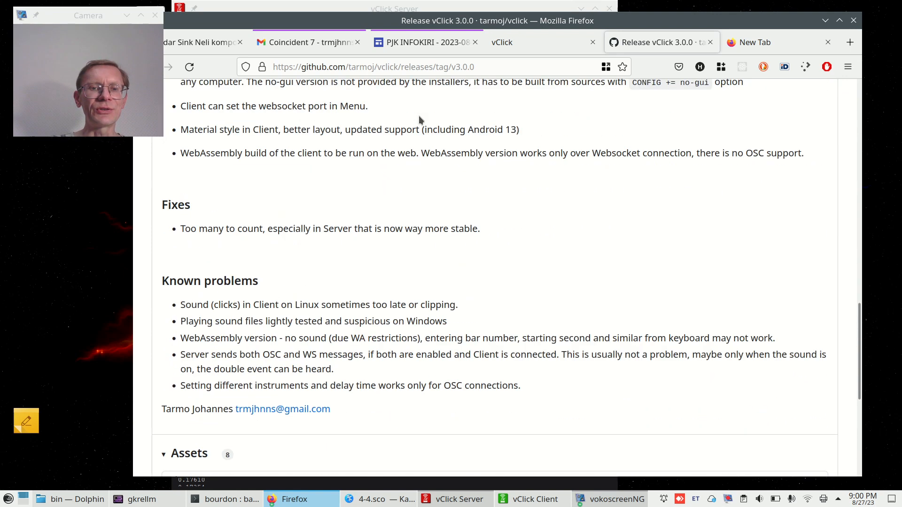
scroll(down, 3)
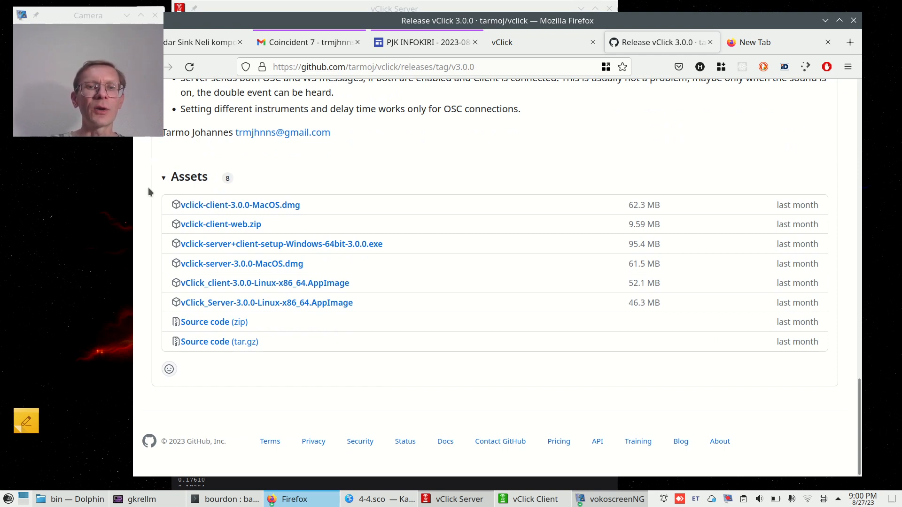
mouse_move(314, 176)
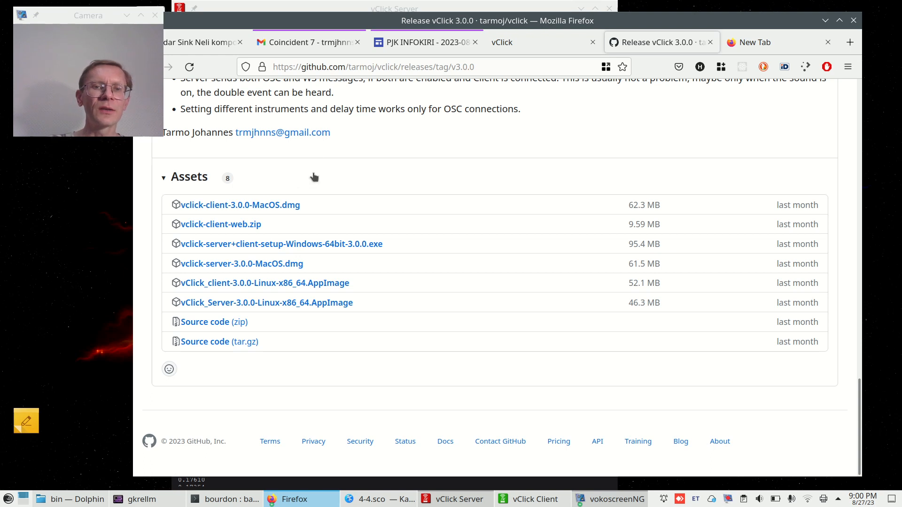
mouse_move(267, 280)
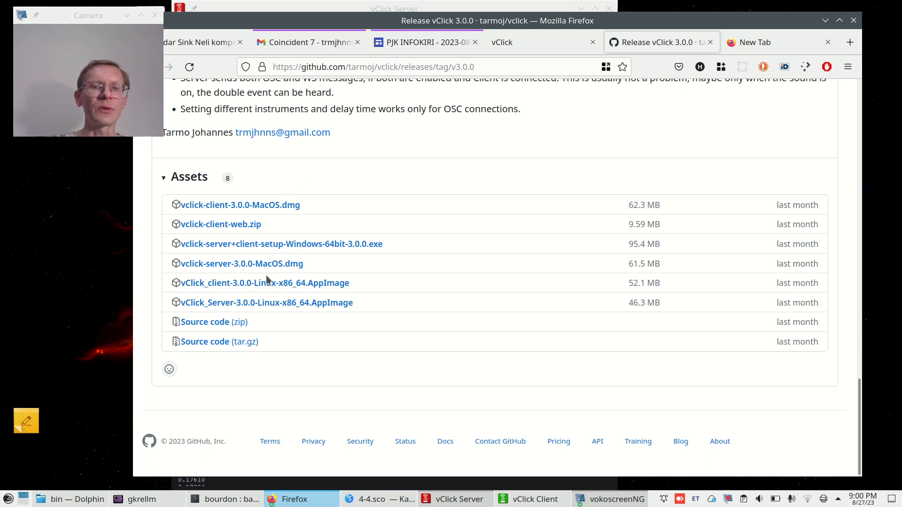
mouse_move(280, 243)
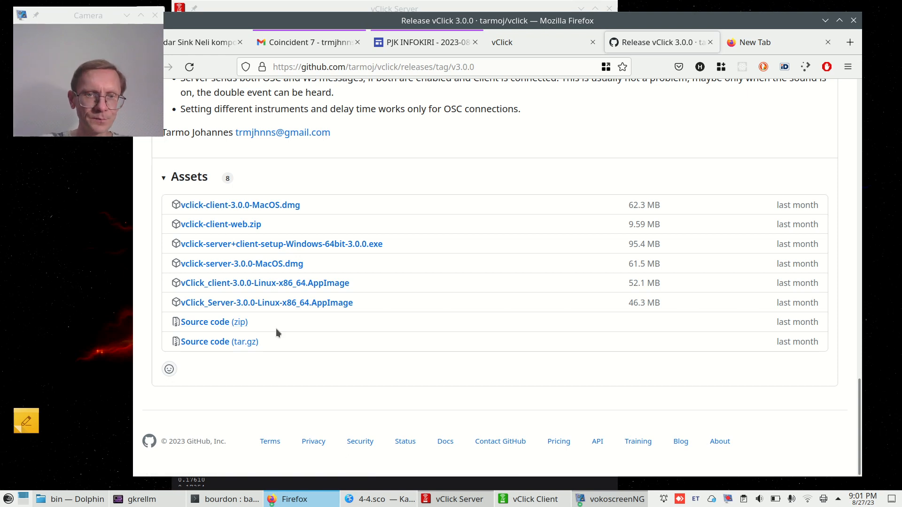
mouse_move(283, 241)
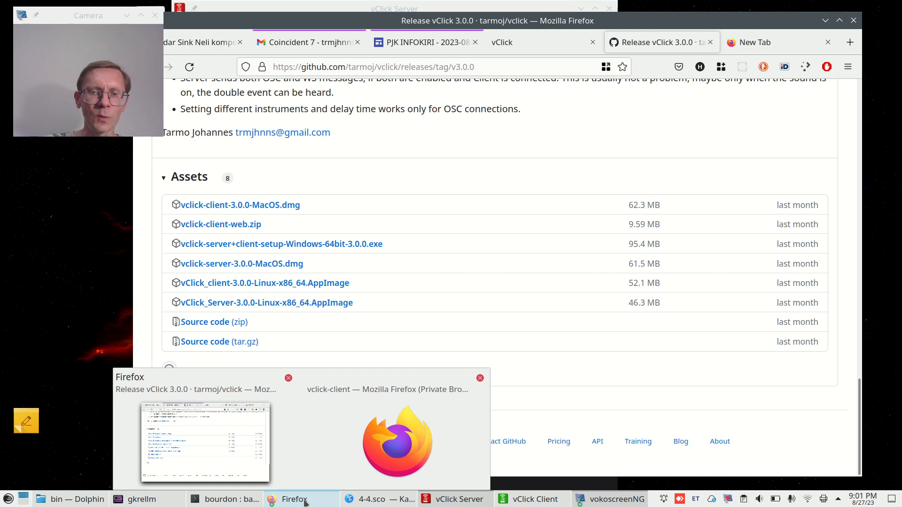
Connect the private-window web client at live.uuu.ee to the server with Hello, Server so it shows Connected.
click(396, 437)
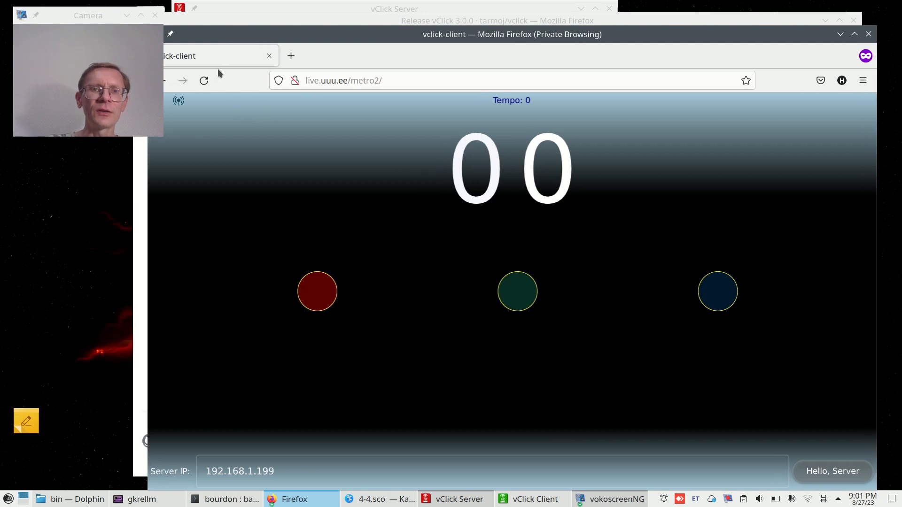
click(204, 79)
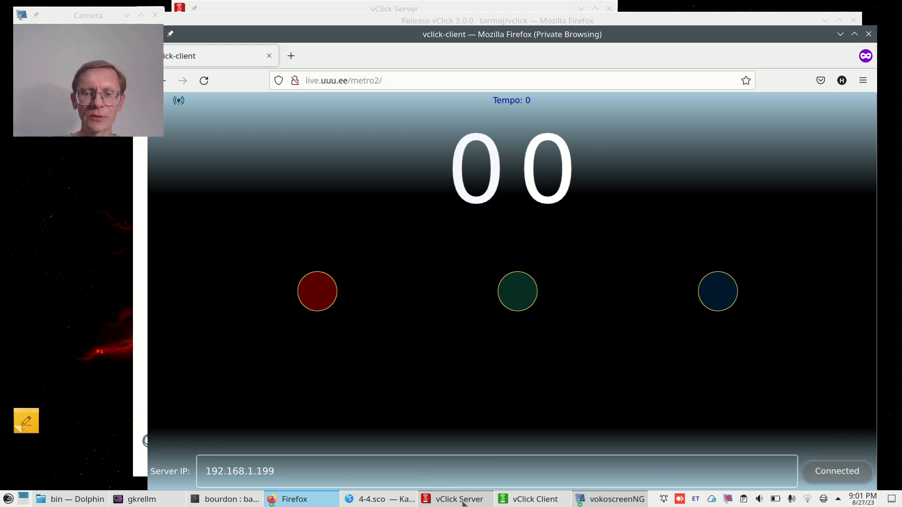
click(456, 499)
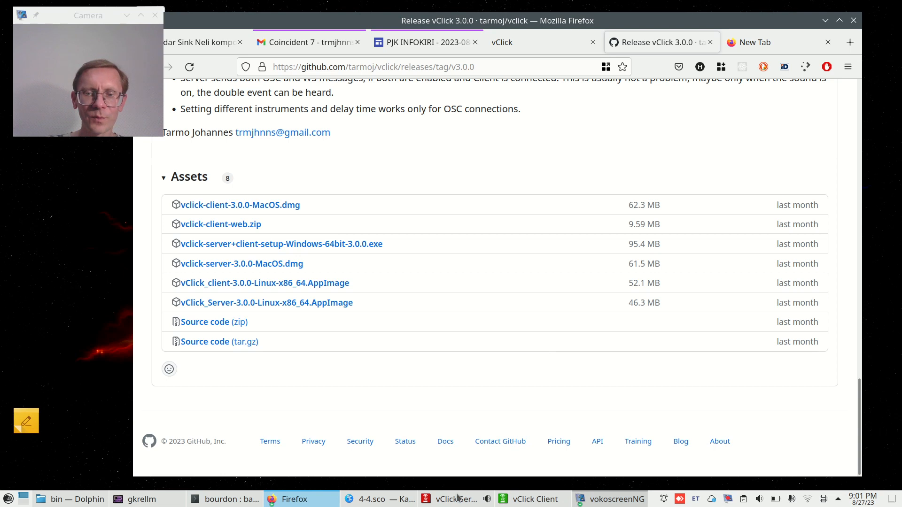
Reveal Dolphin at .local/share/applications filtered to vclick, listing the client and server launchers.
click(455, 499)
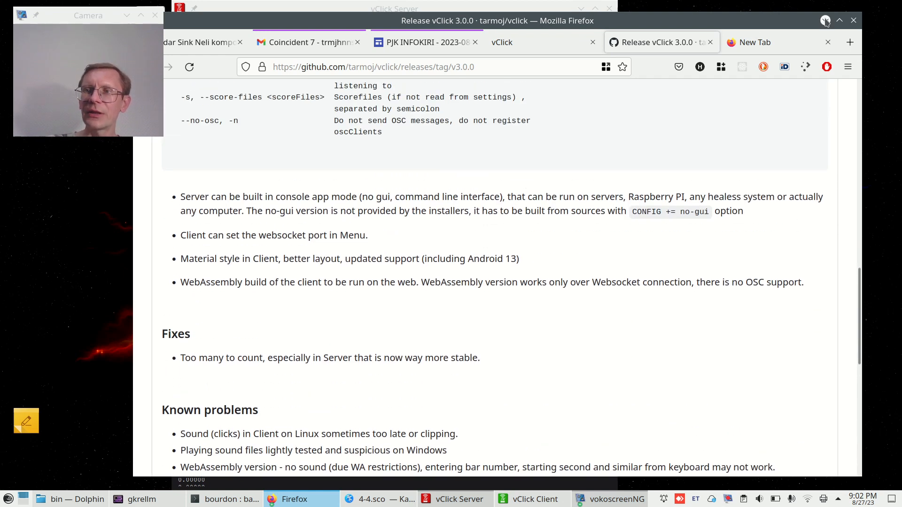
click(455, 499)
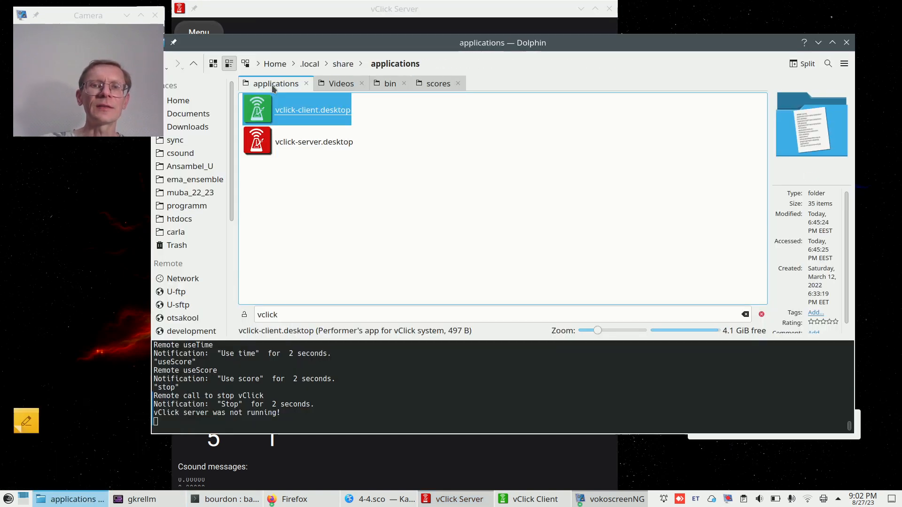
mouse_move(346, 206)
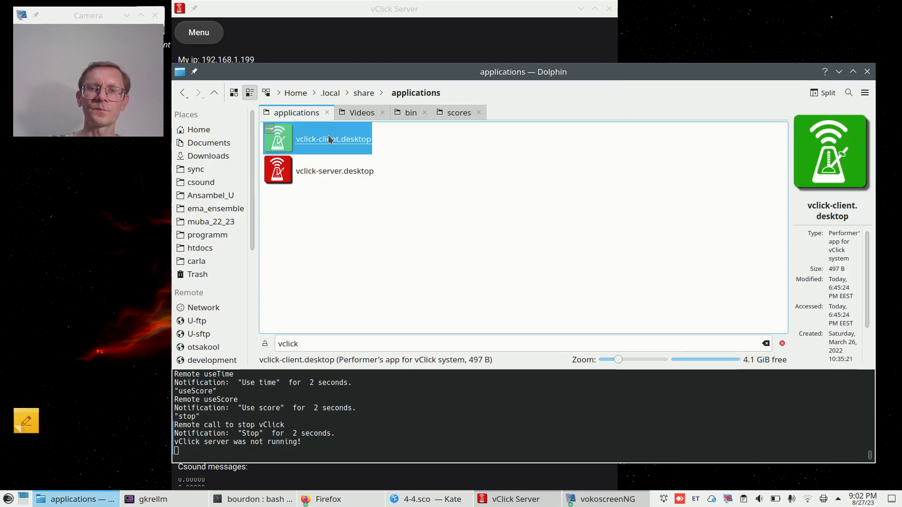
Launch vclick-client.desktop, reset the server's OSC clients to 127.0.0.1 only, and list the saved score files.
double_click(332, 139)
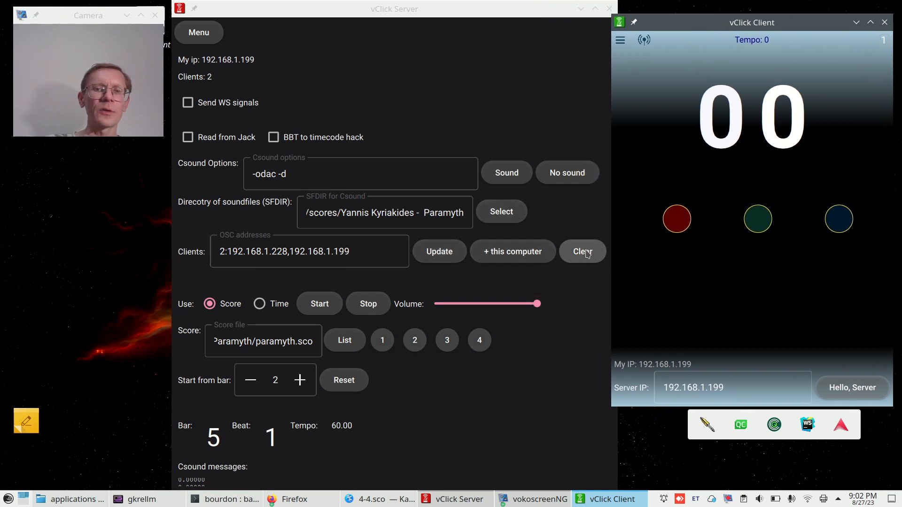
click(583, 251)
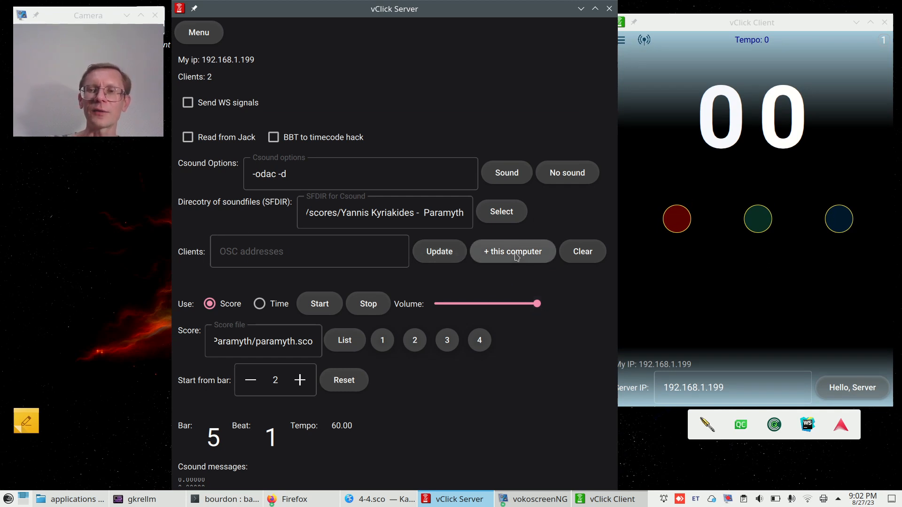
click(511, 252)
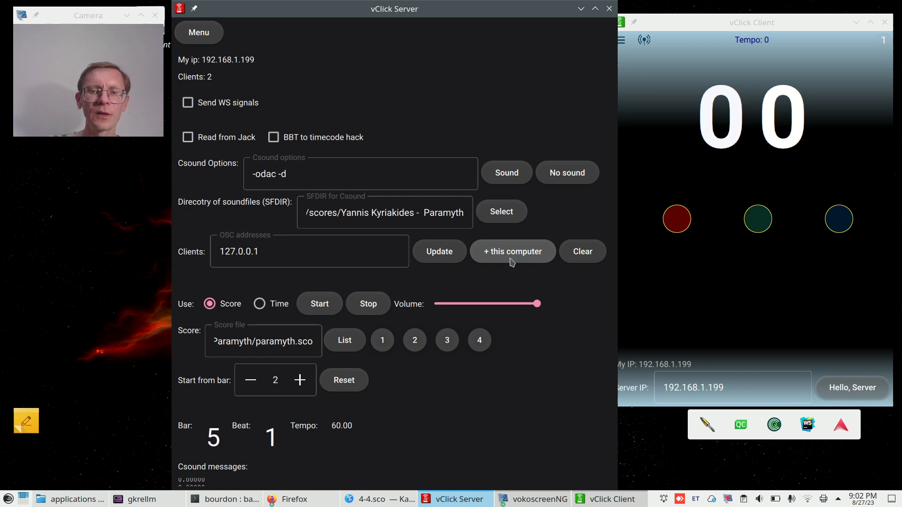
click(263, 341)
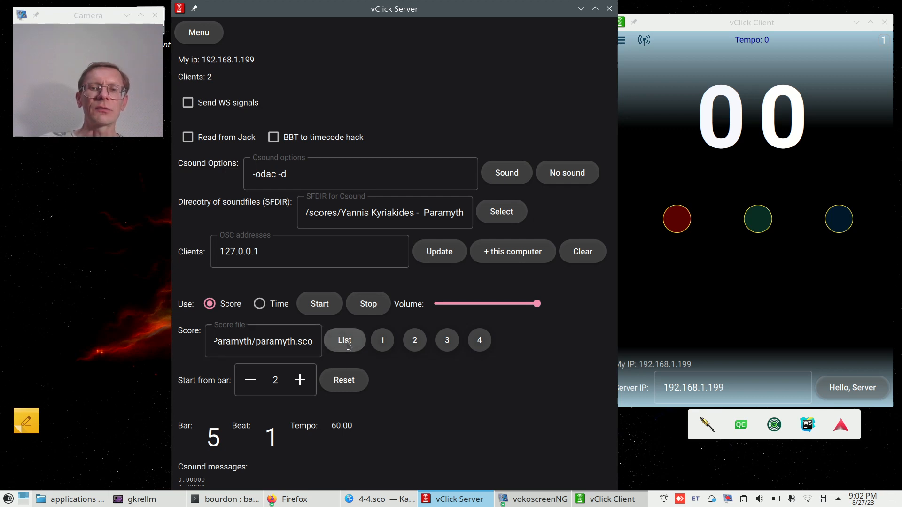
click(345, 340)
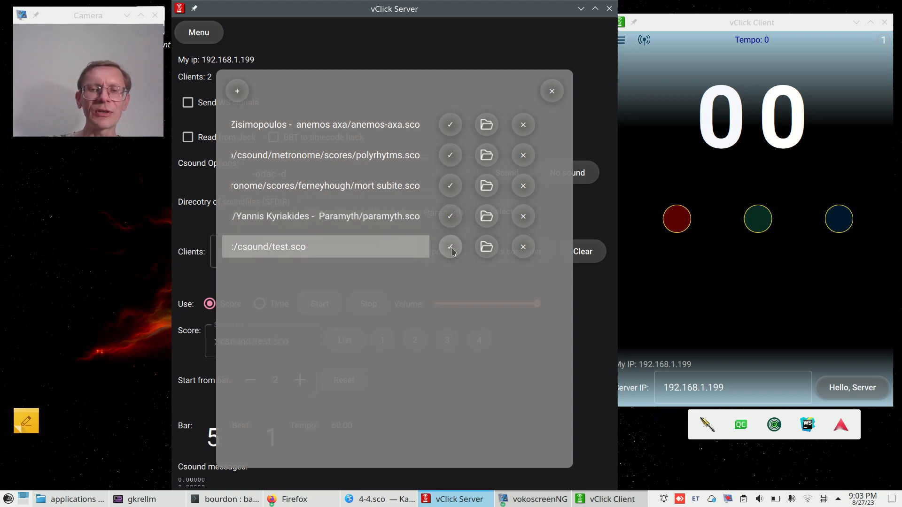
Load test.sco, play it and stop so bar 2, beat 4 stays shown on server and local client.
click(450, 246)
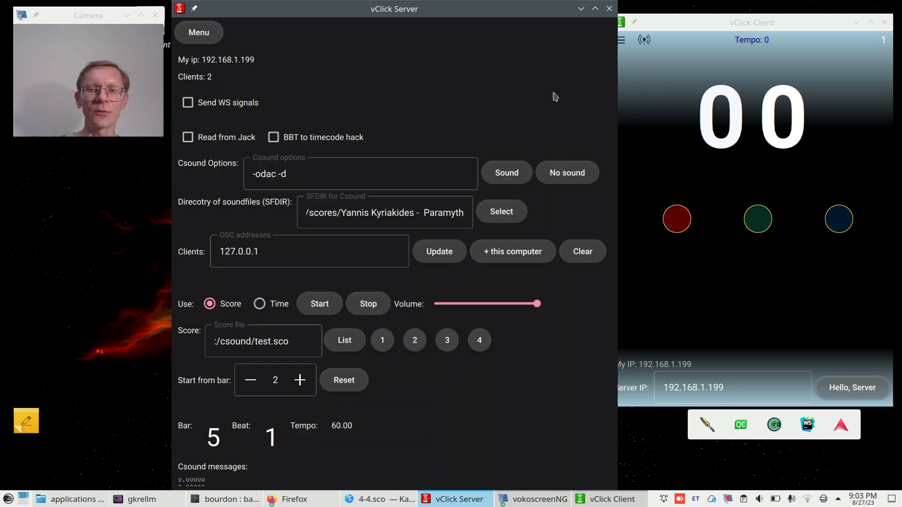
click(320, 303)
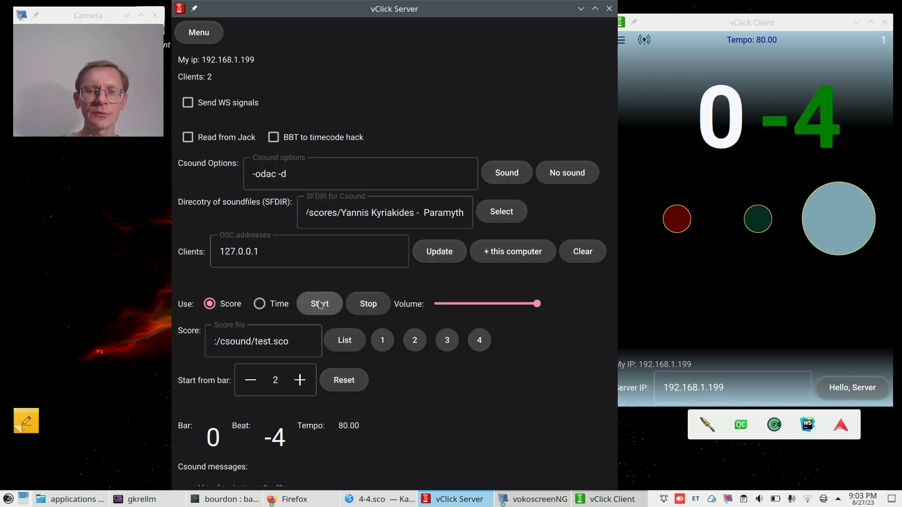
click(319, 303)
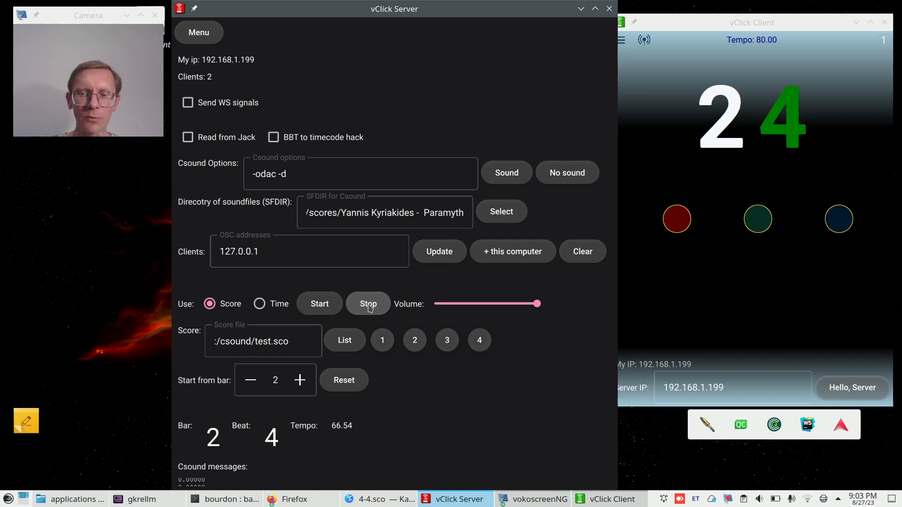
mouse_move(502, 459)
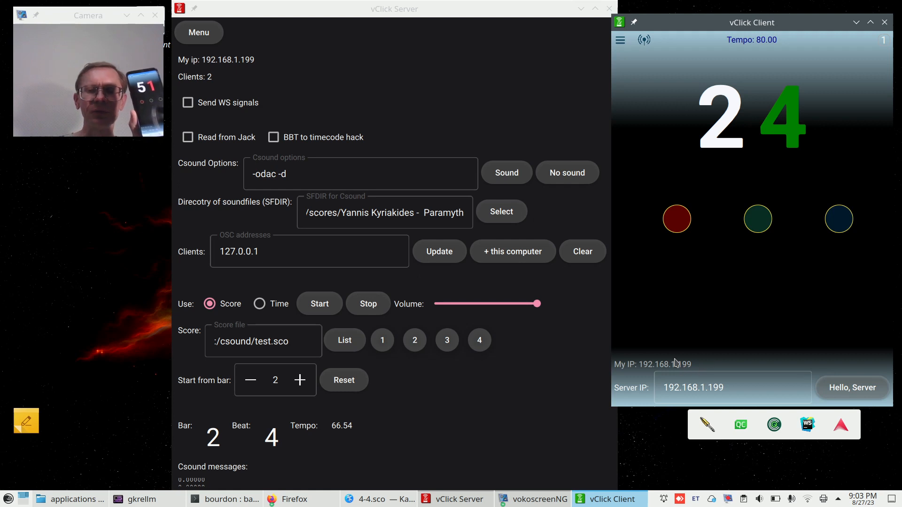
mouse_move(261, 66)
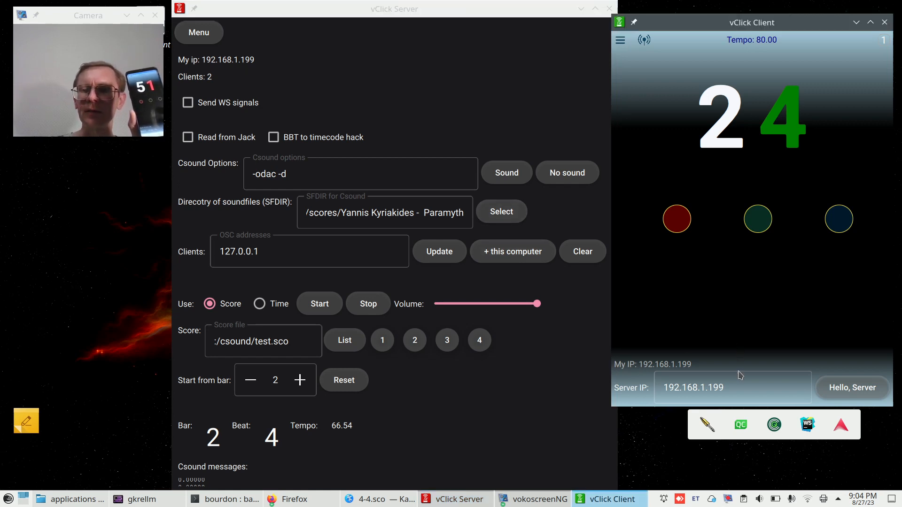
mouse_move(708, 339)
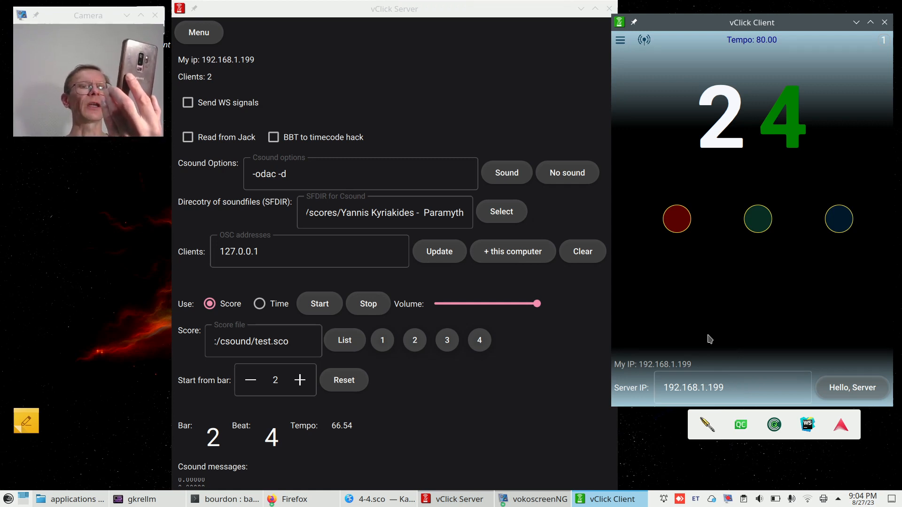
mouse_move(775, 362)
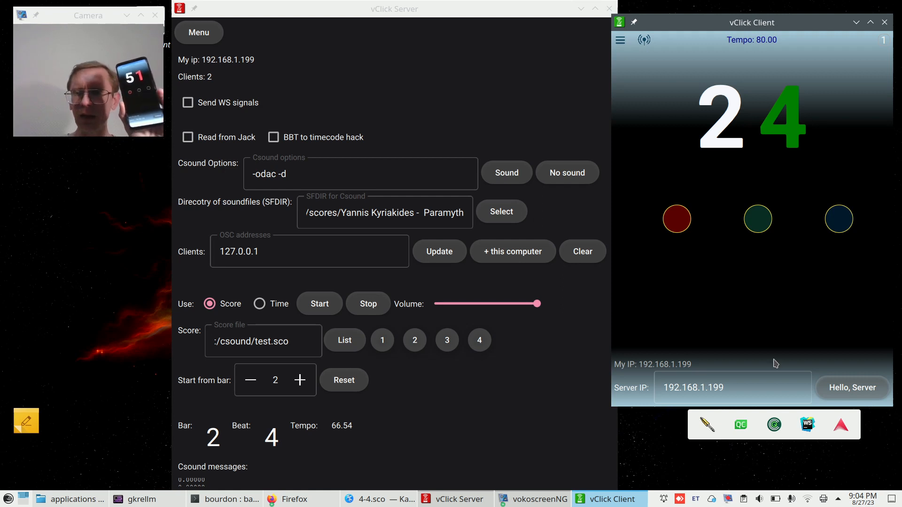
mouse_move(806, 318)
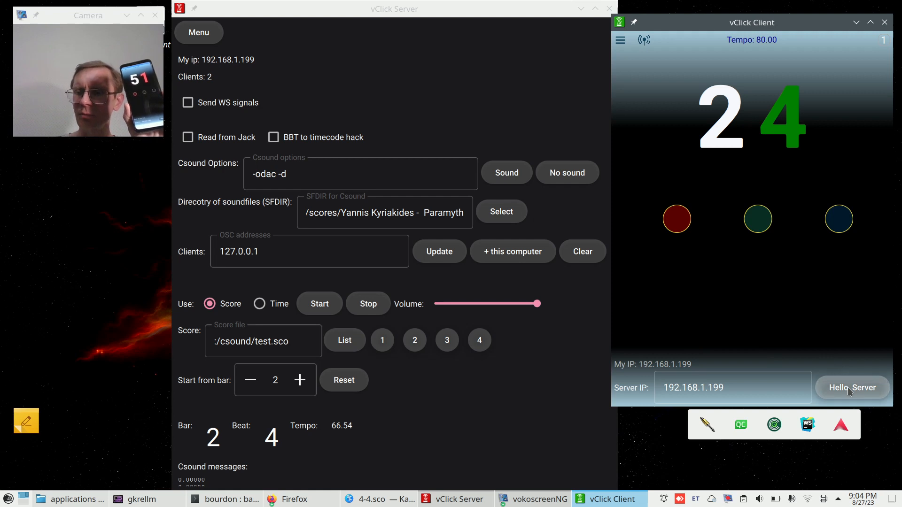
Connect the local client with Hello, Server, start the test.sco countdown, and show the client's settings menu.
click(852, 387)
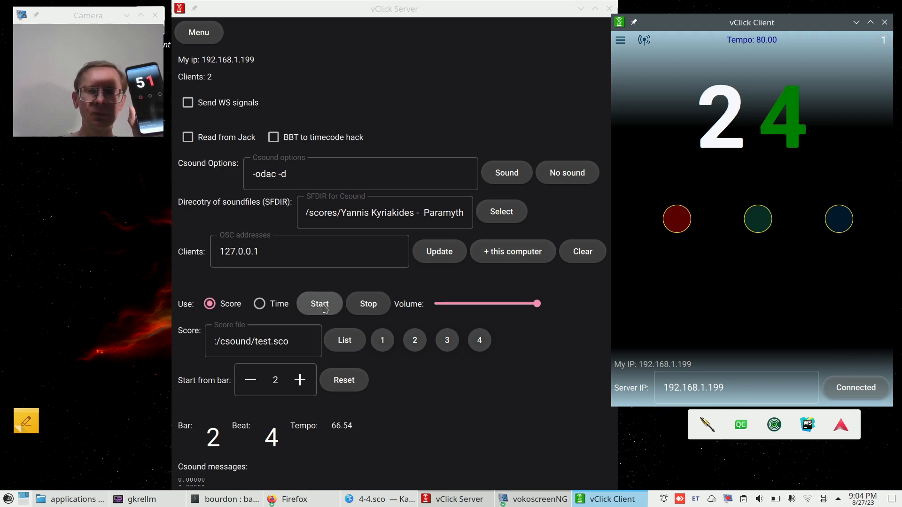
click(318, 303)
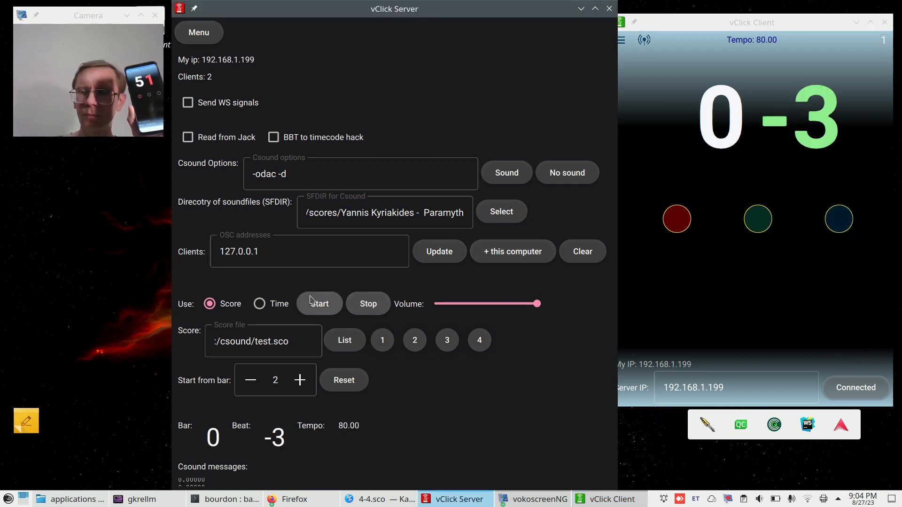
click(309, 251)
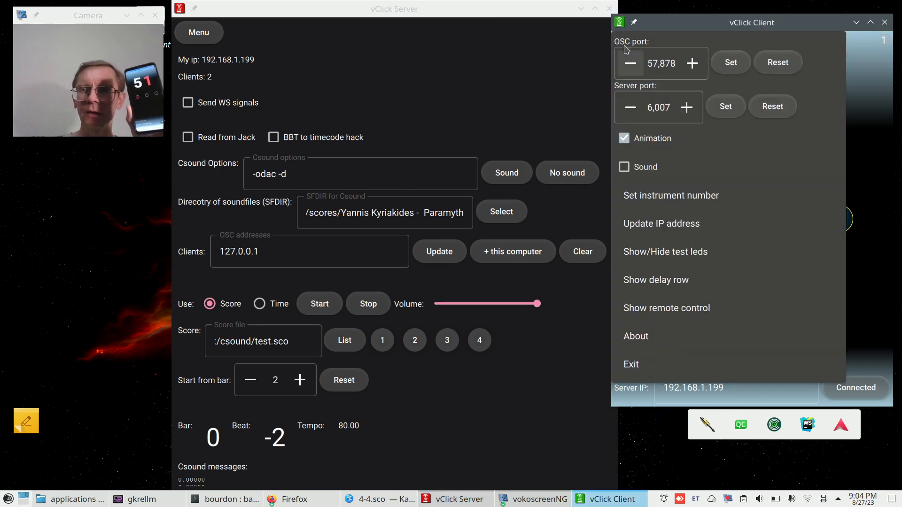
Lower the client's server port to 6,006 and apply it with Set.
click(629, 106)
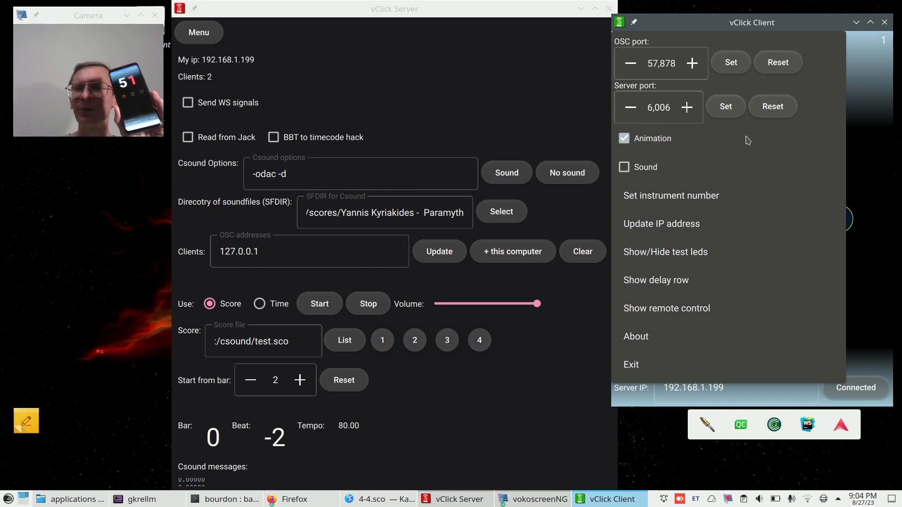
click(510, 251)
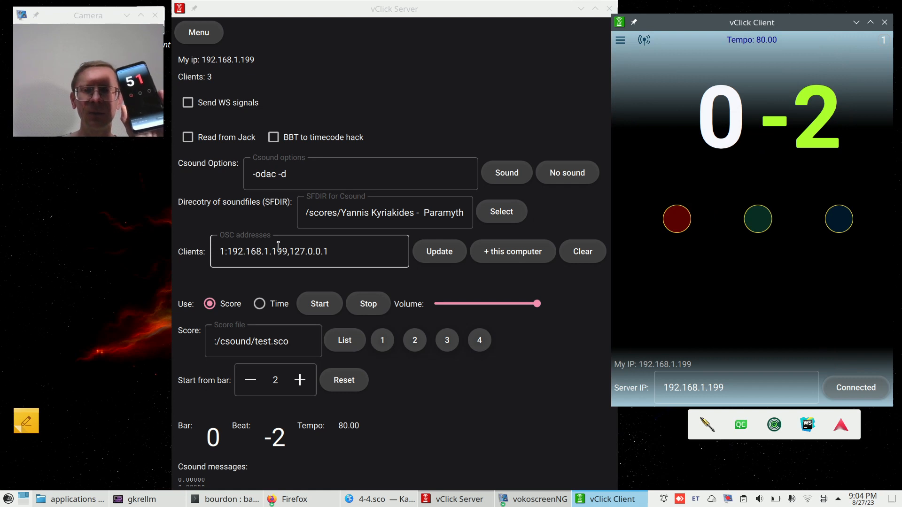
Start the test.sco score for all three clients, counting in to bar 2, beat 3 at tempo 70.49.
click(320, 303)
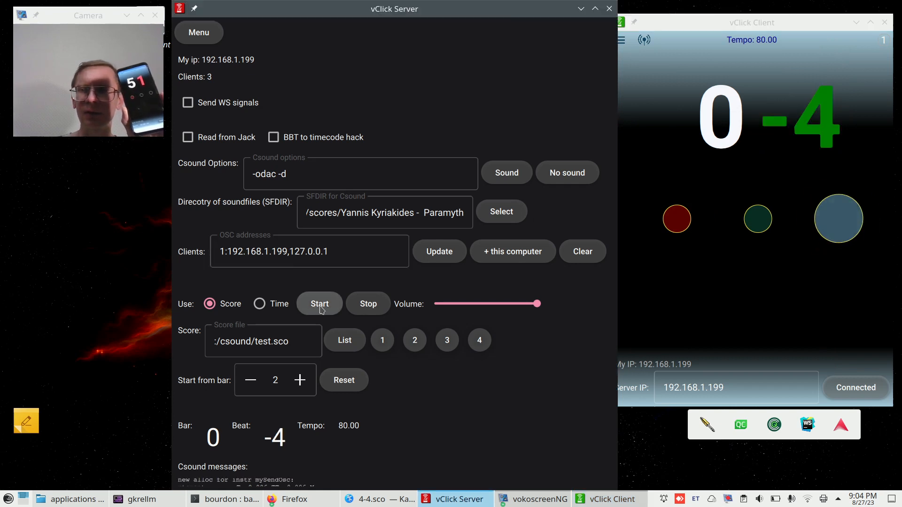
click(319, 303)
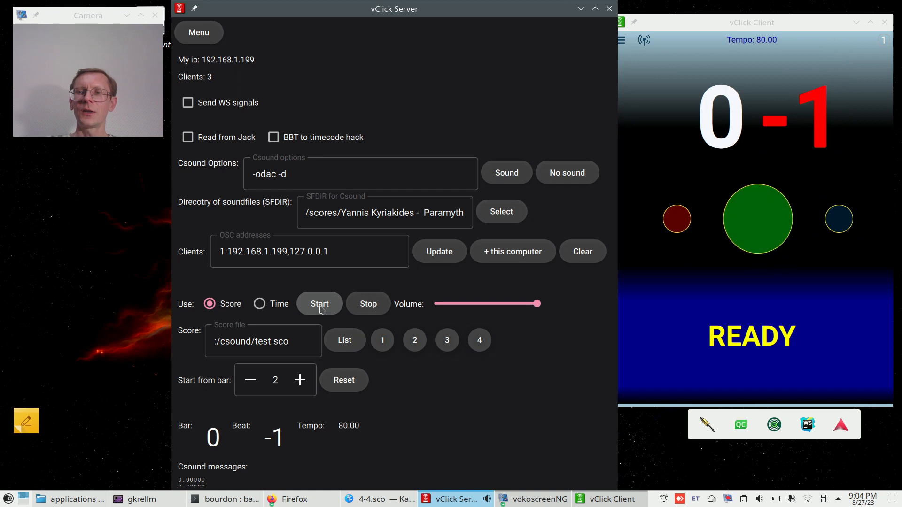
click(319, 304)
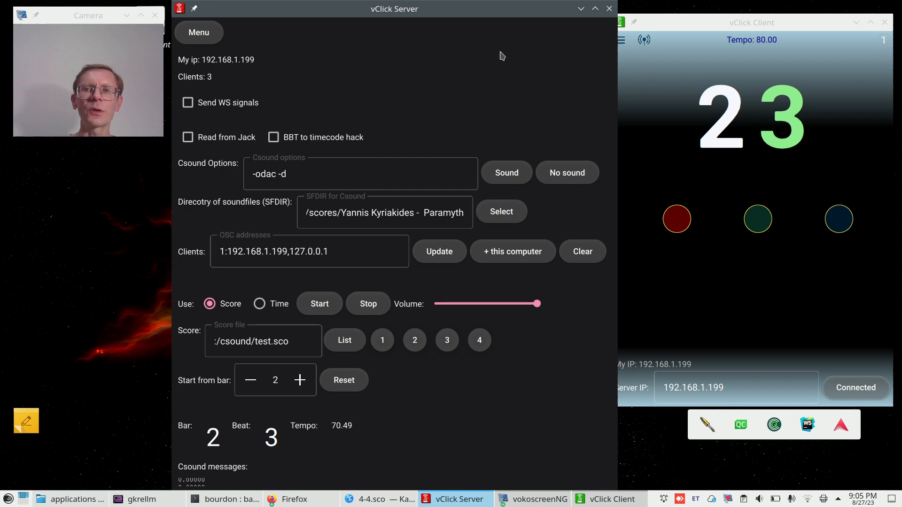
mouse_move(258, 53)
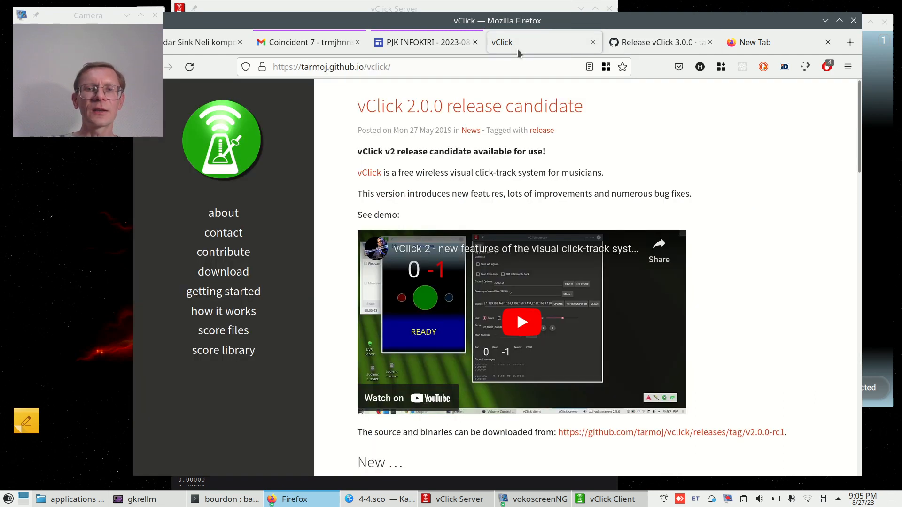
Browse the vClick homepage's Getting started and How it works help pages.
click(222, 292)
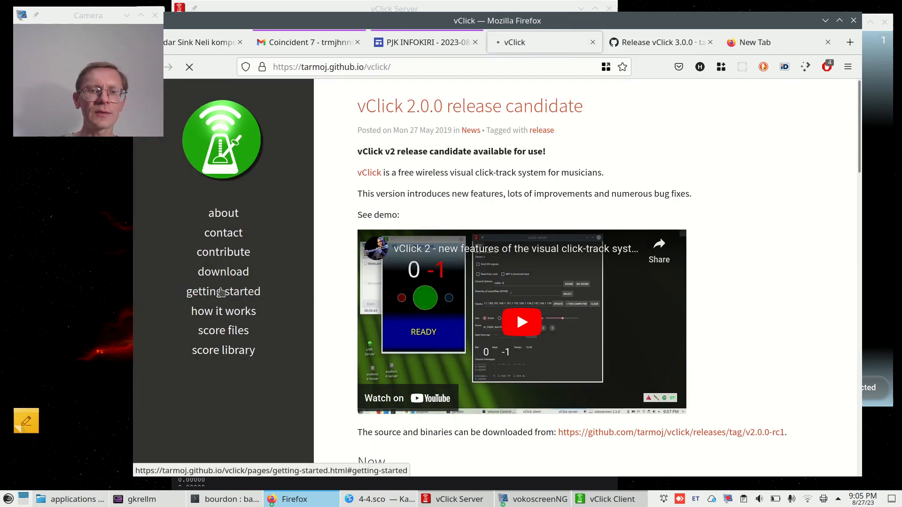
click(222, 291)
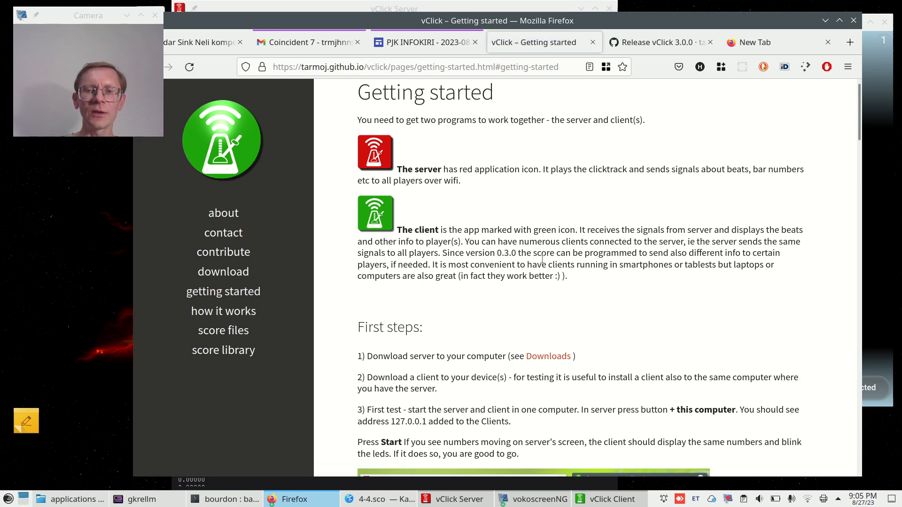
scroll(down, 3)
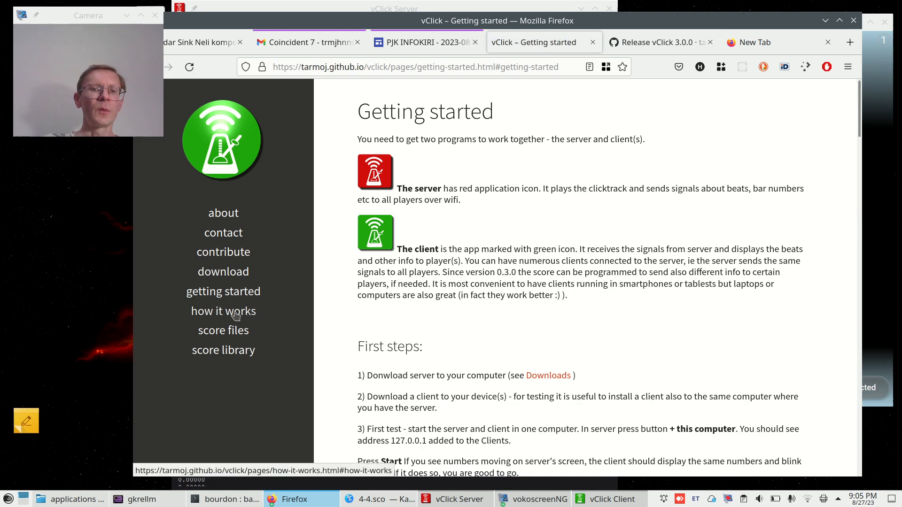
click(223, 311)
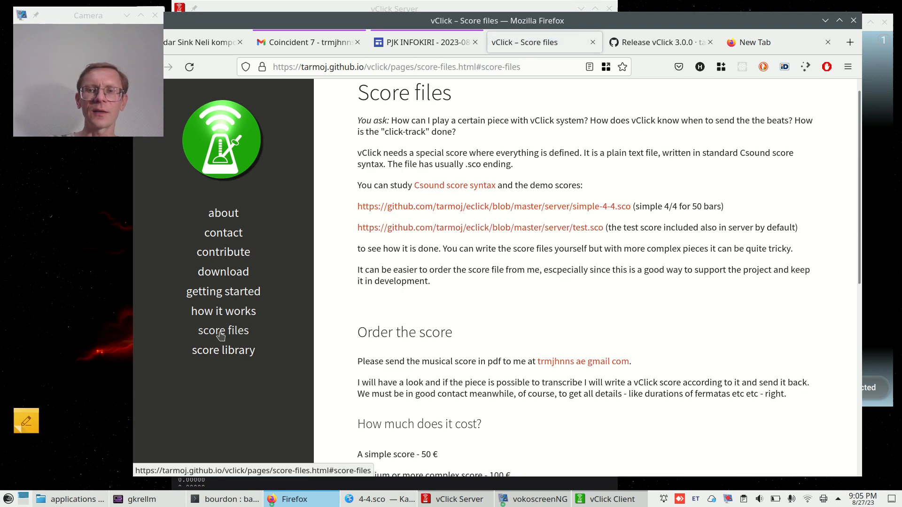
mouse_move(226, 362)
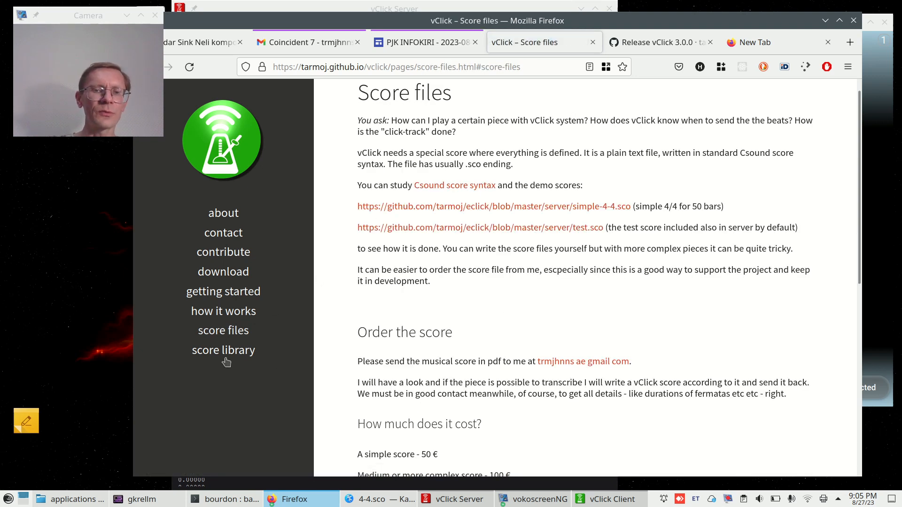
Look through the Score Library page, scrolling down and back up.
click(224, 349)
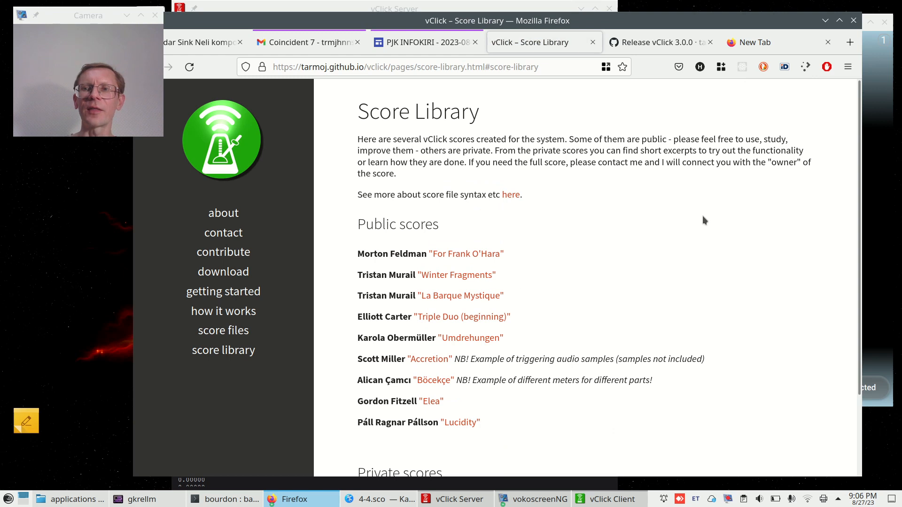
scroll(down, 3)
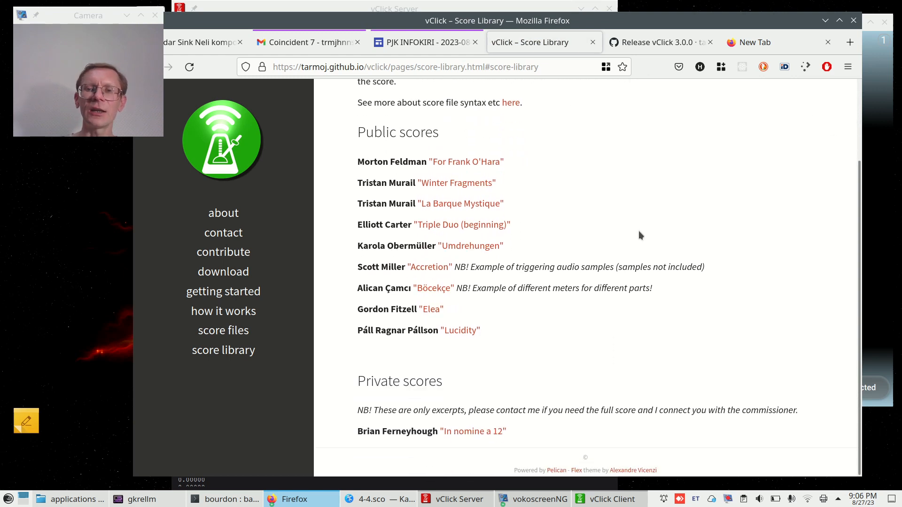
scroll(up, 3)
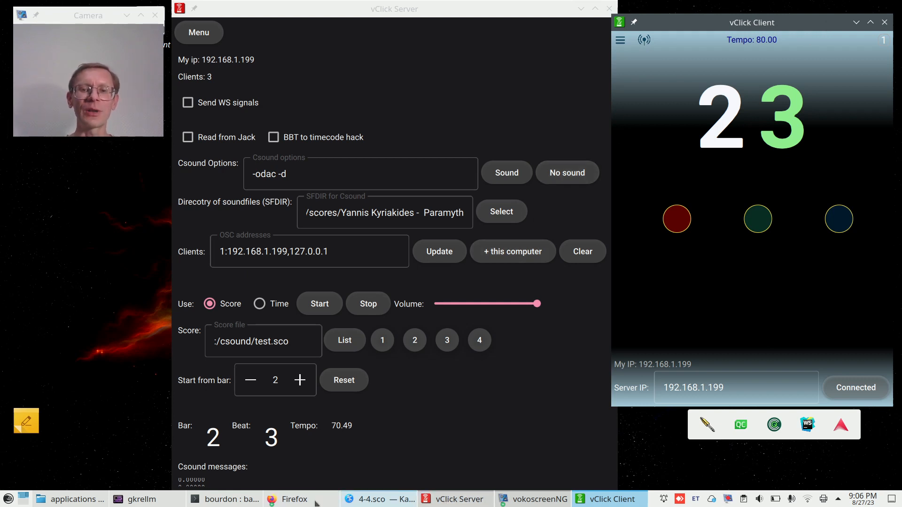
mouse_move(294, 499)
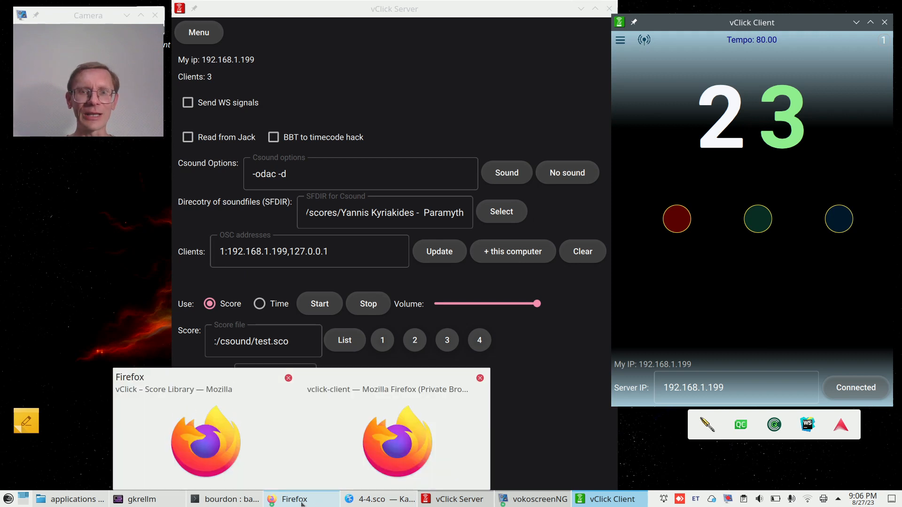